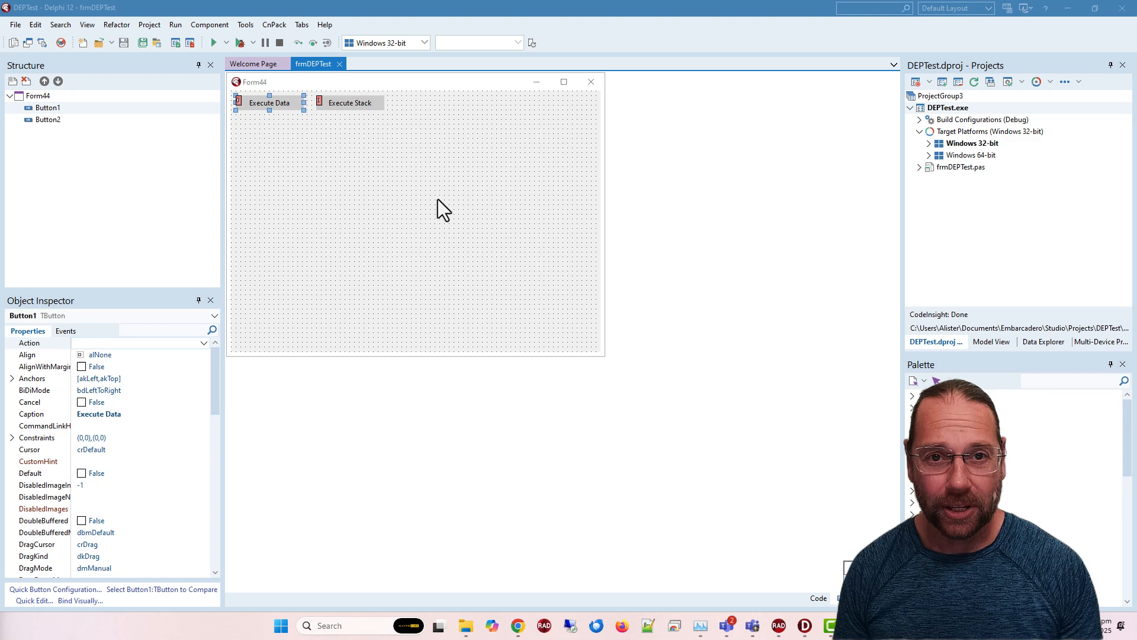
mouse_move(373, 163)
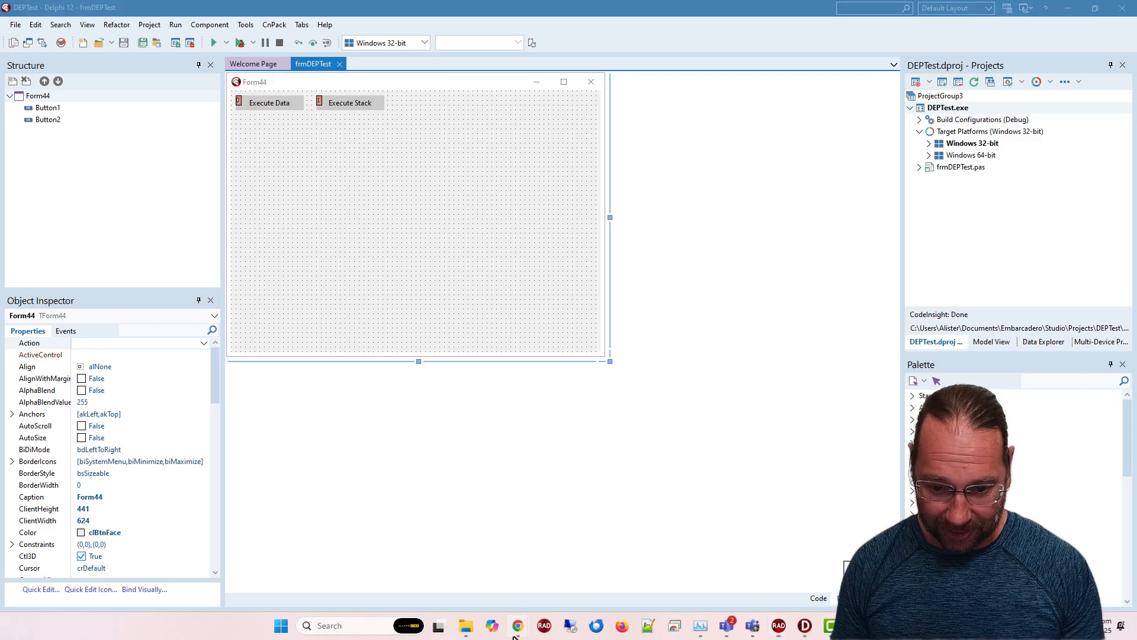
Bring up the Stack Overflow page with the Delphi DEP-violation question and answer code.
click(518, 625)
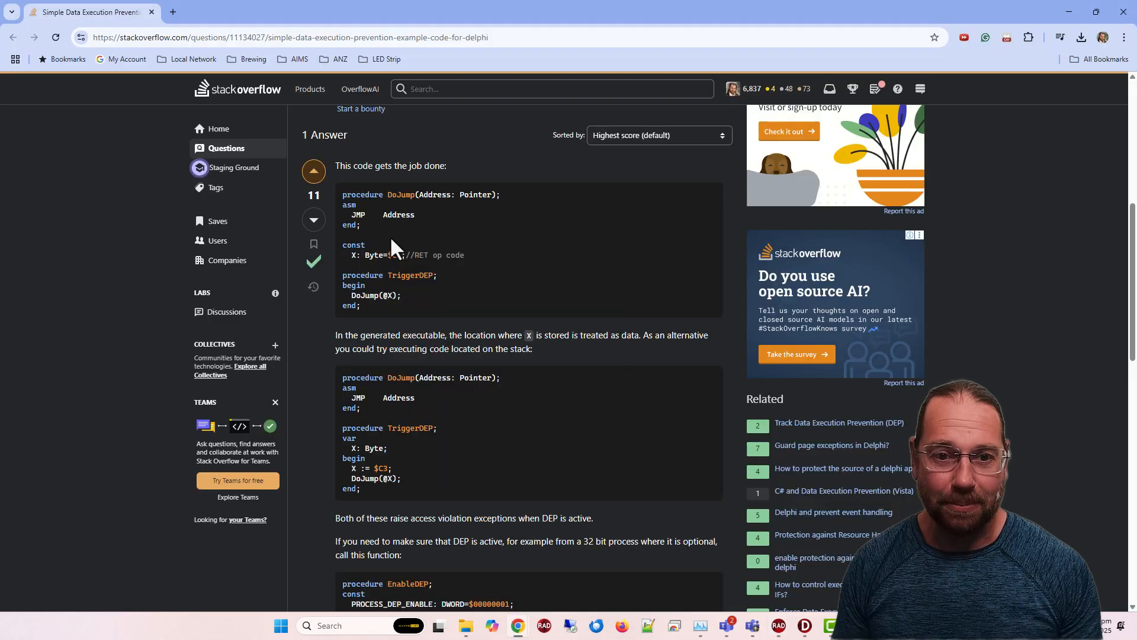
scroll(up, 3)
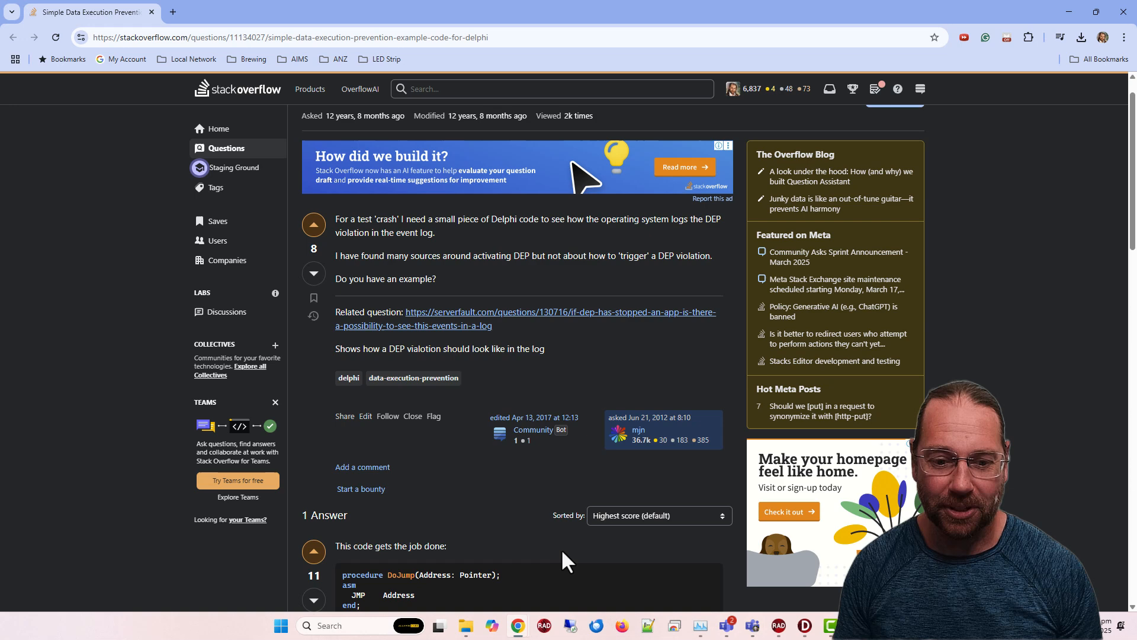
scroll(down, 3)
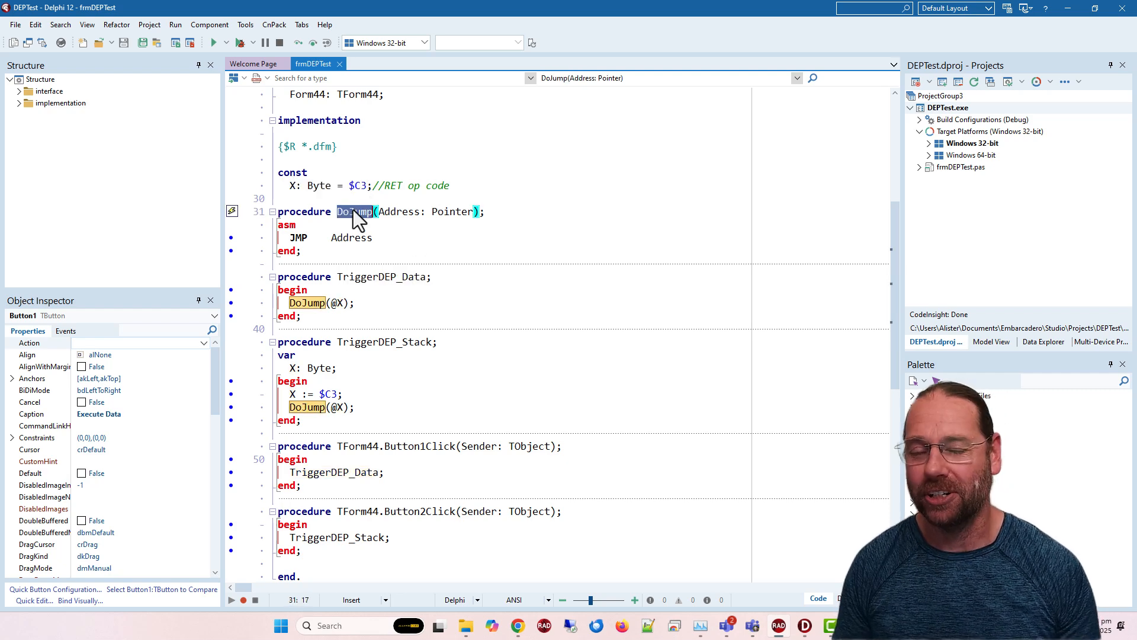
Show the frmDEPTest code with DoJump, TriggerDEP_Data and TriggerDEP_Stack procedures.
click(398, 211)
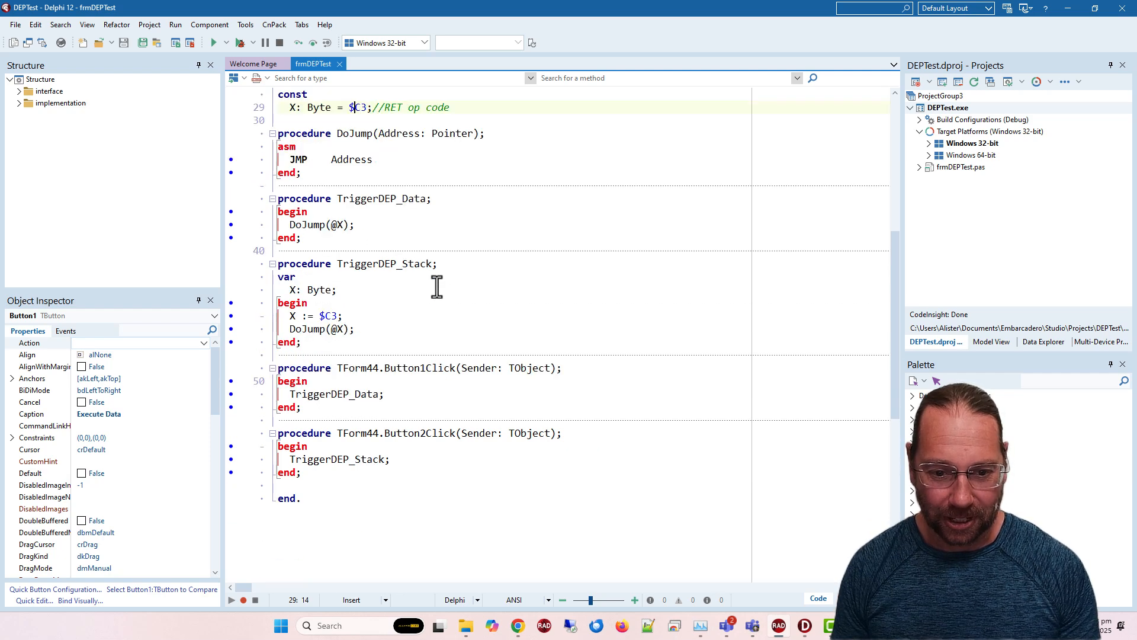
mouse_move(376, 263)
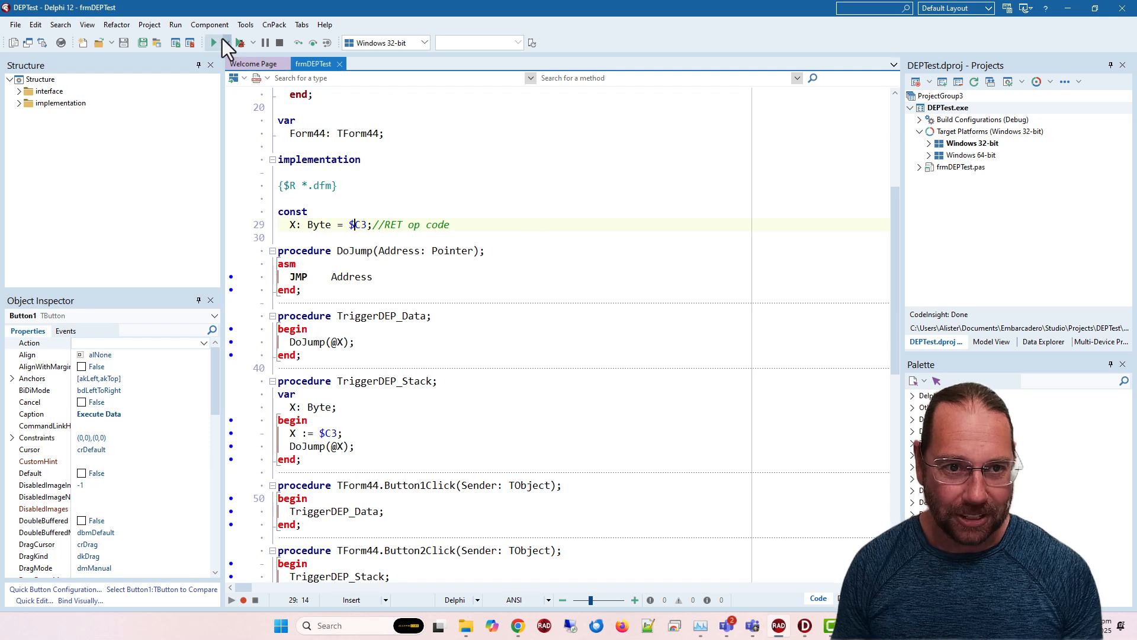
Run DEPTest, acknowledge the failed compile, and close the still-running Form44 instance.
click(212, 43)
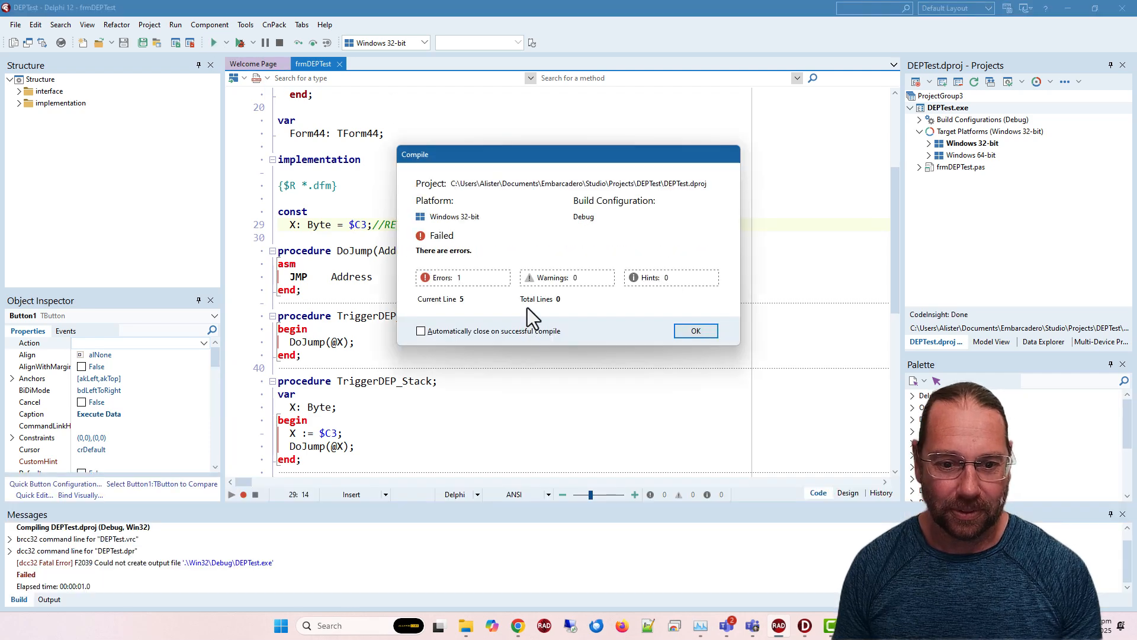
click(694, 331)
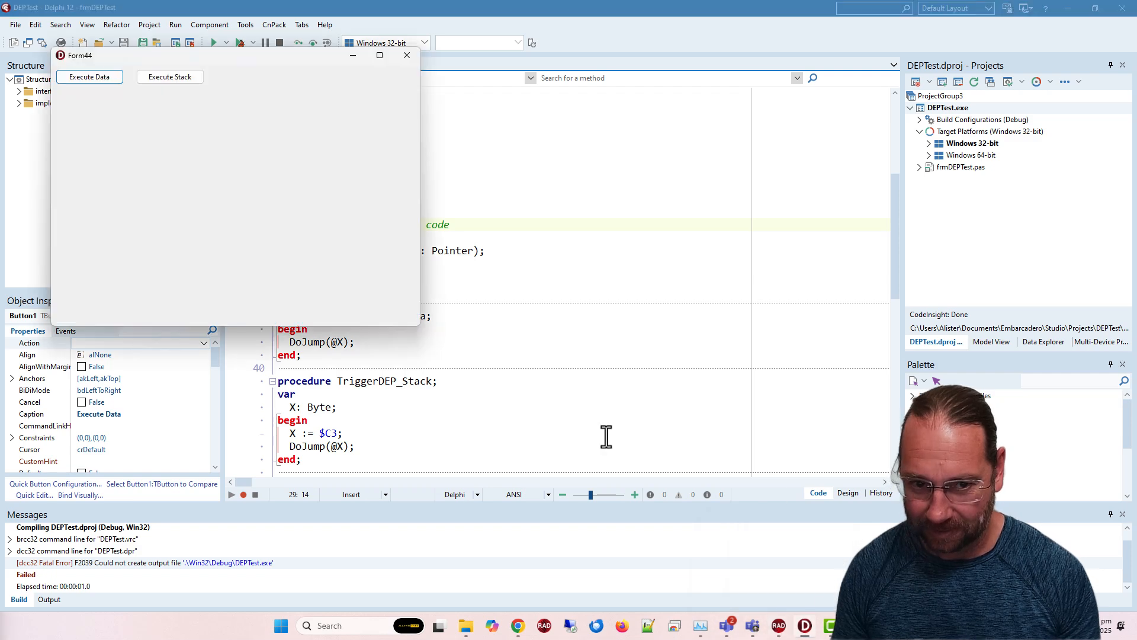
click(407, 56)
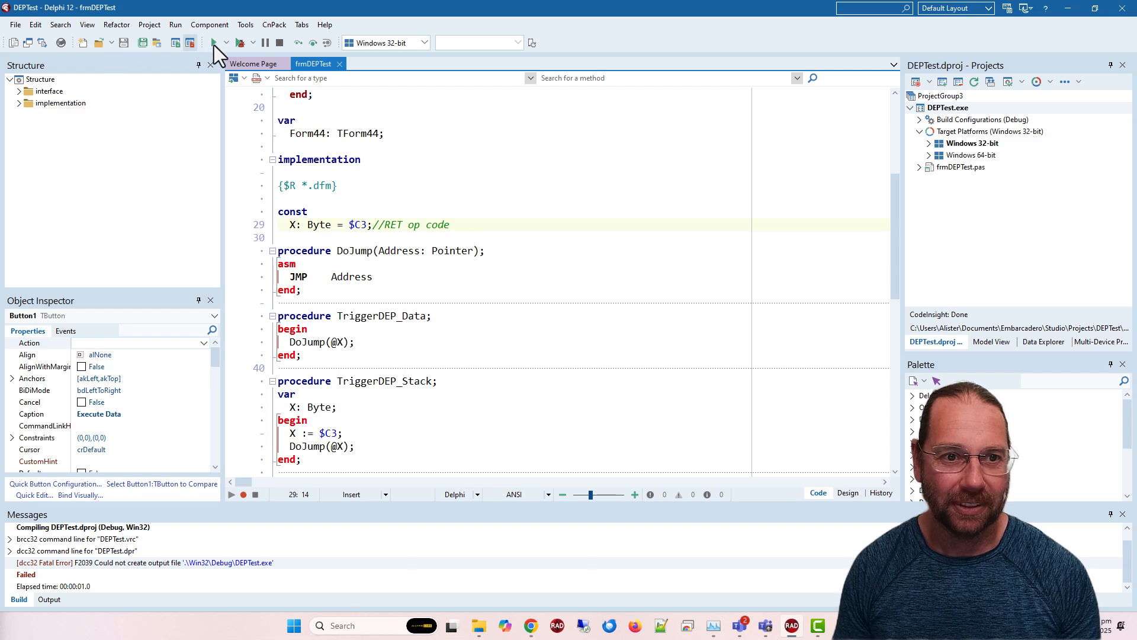
Run DEPTest, confirm Execute Data and Execute Stack both raise access violations, then close Form44.
click(212, 43)
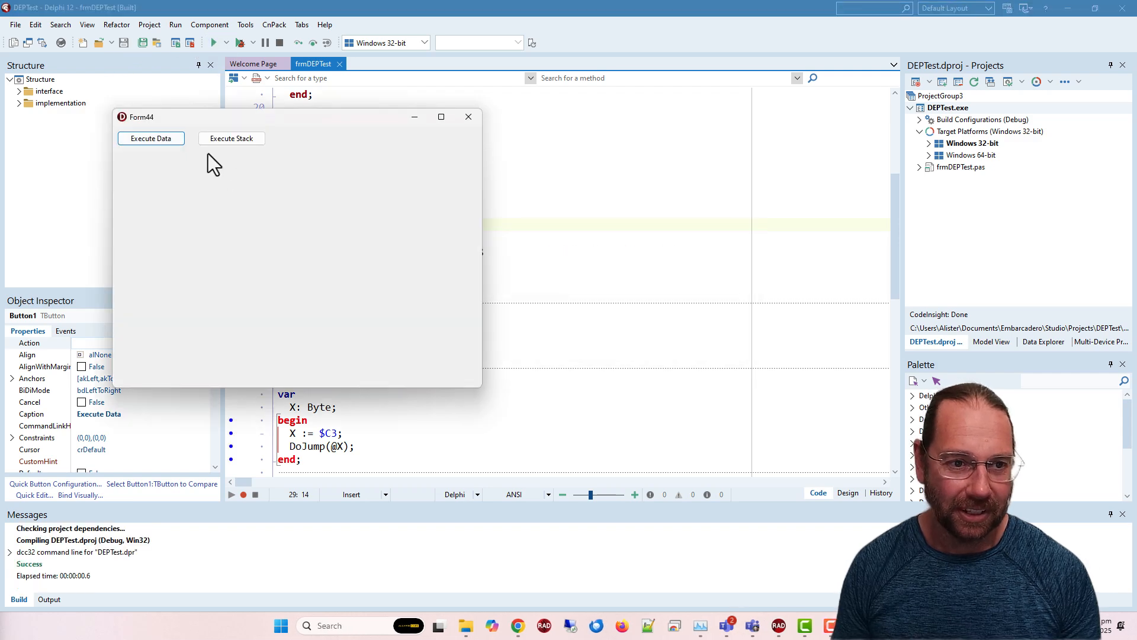
click(151, 138)
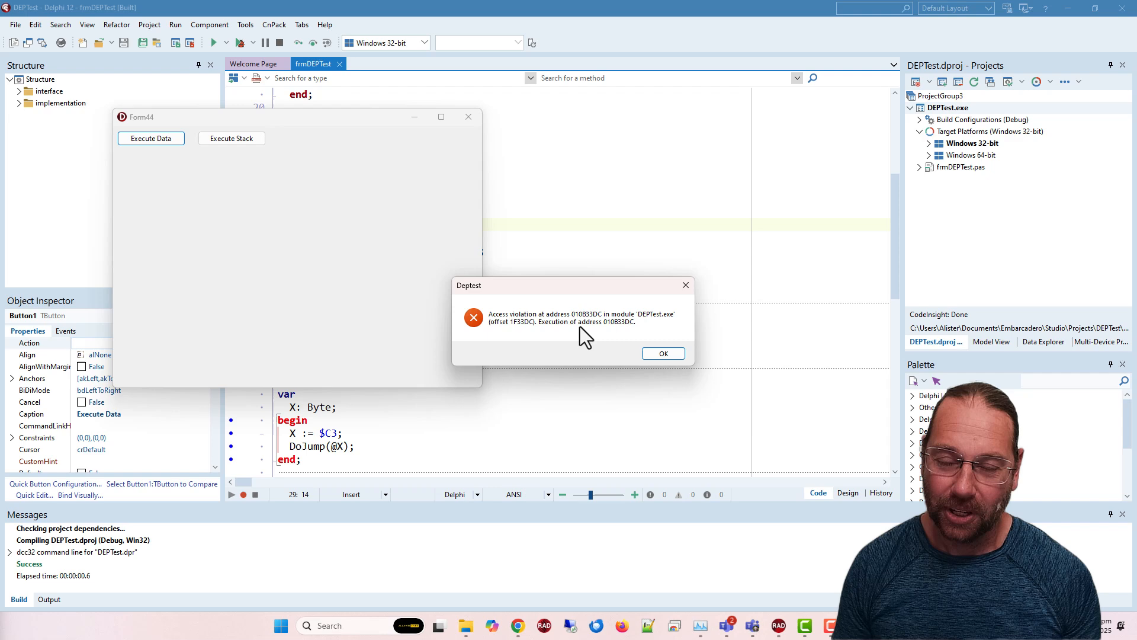
mouse_move(536, 347)
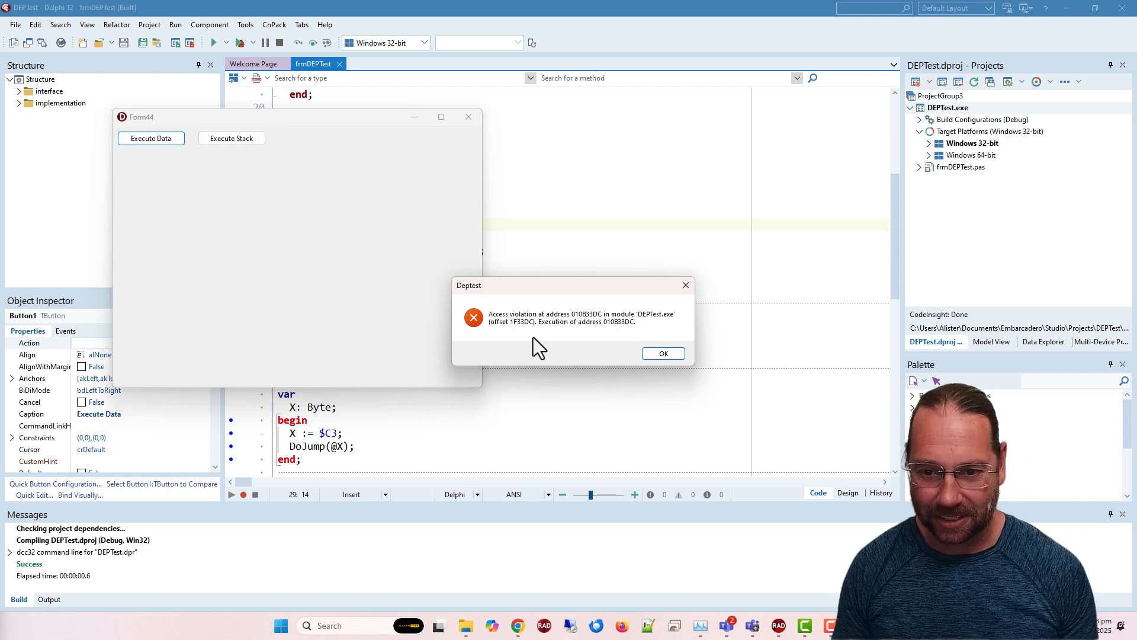
mouse_move(570, 338)
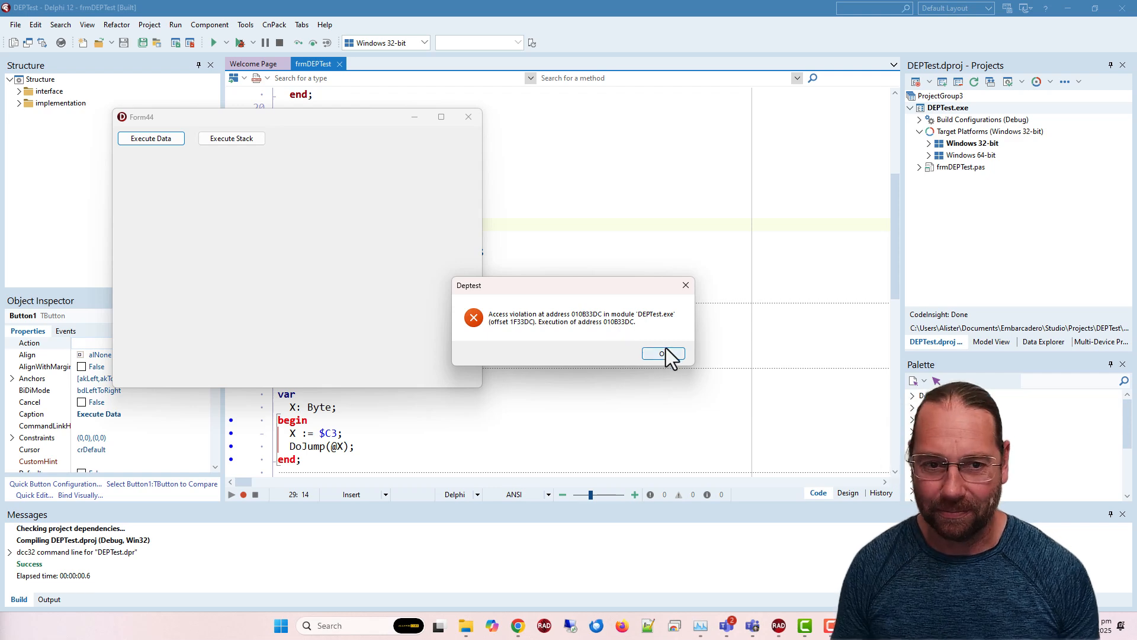
click(662, 354)
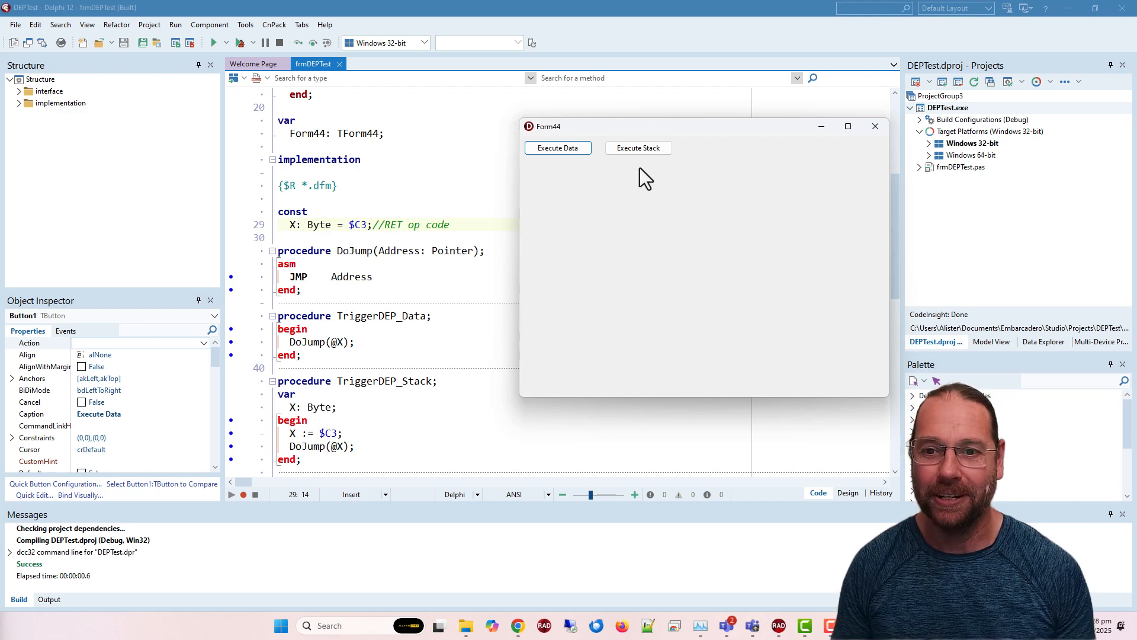
click(637, 148)
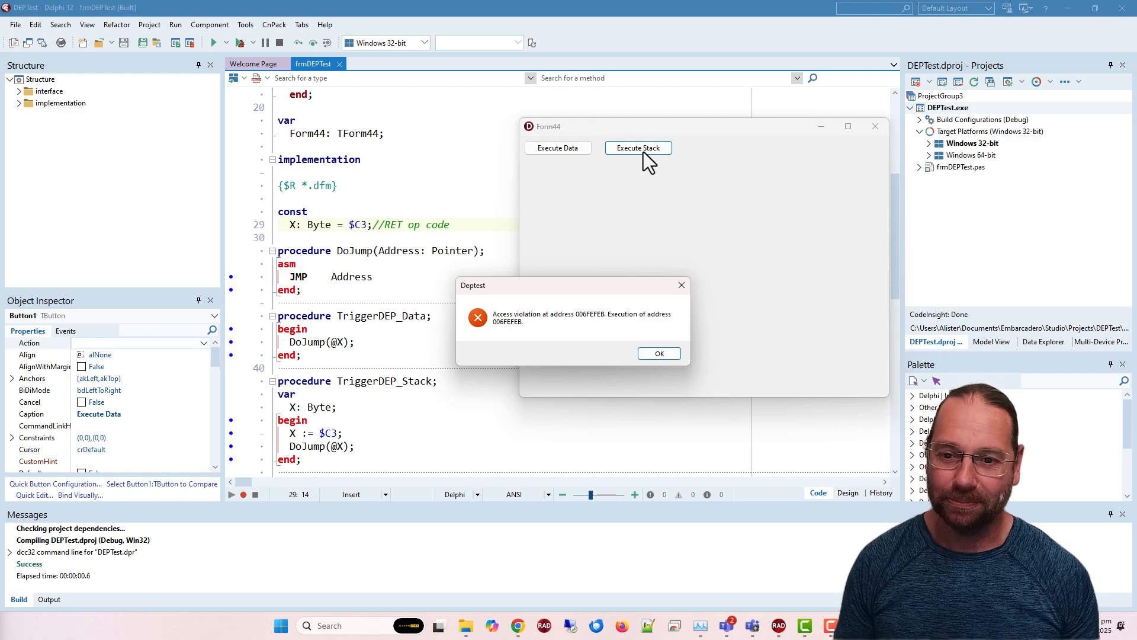
click(657, 353)
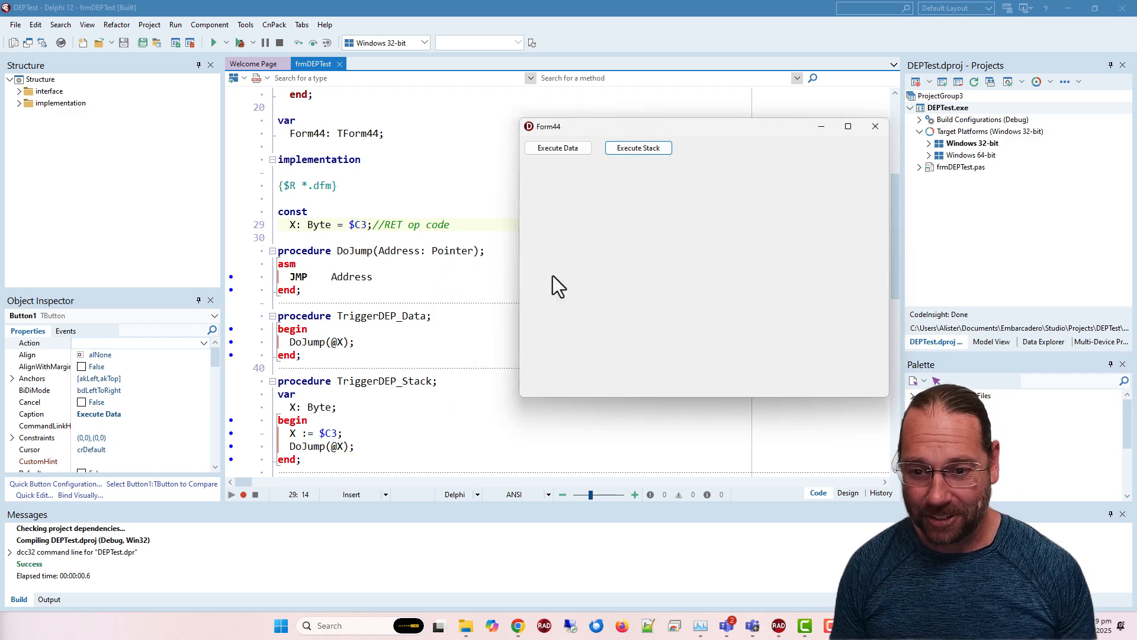
click(874, 125)
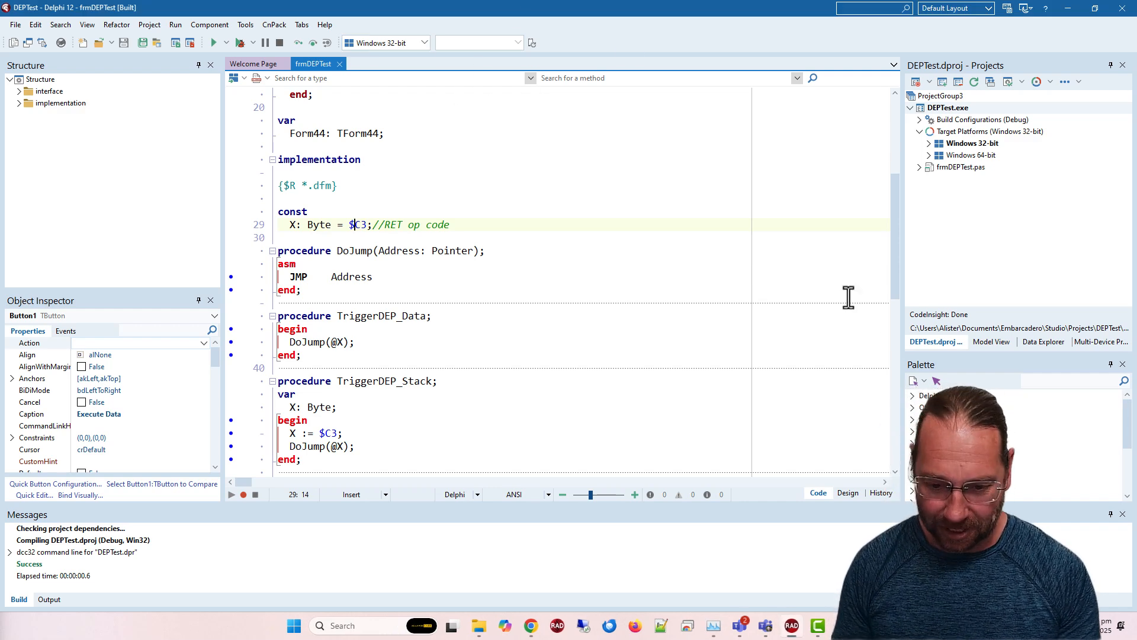
Search Start for 'path' and open Edit the system environment variables.
click(293, 625)
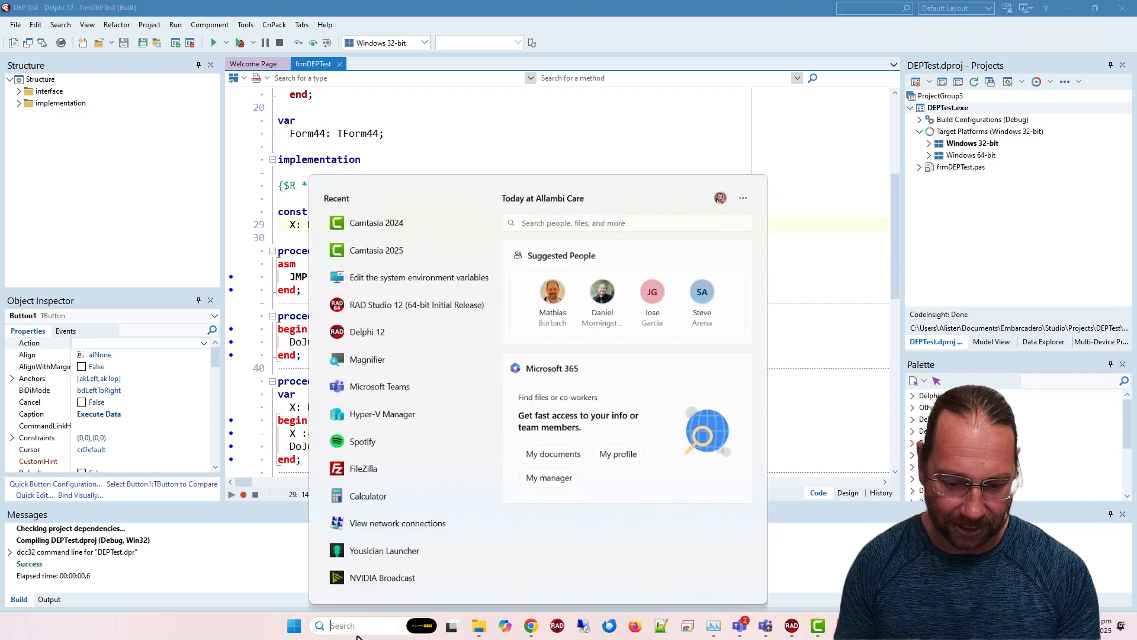
text(path)
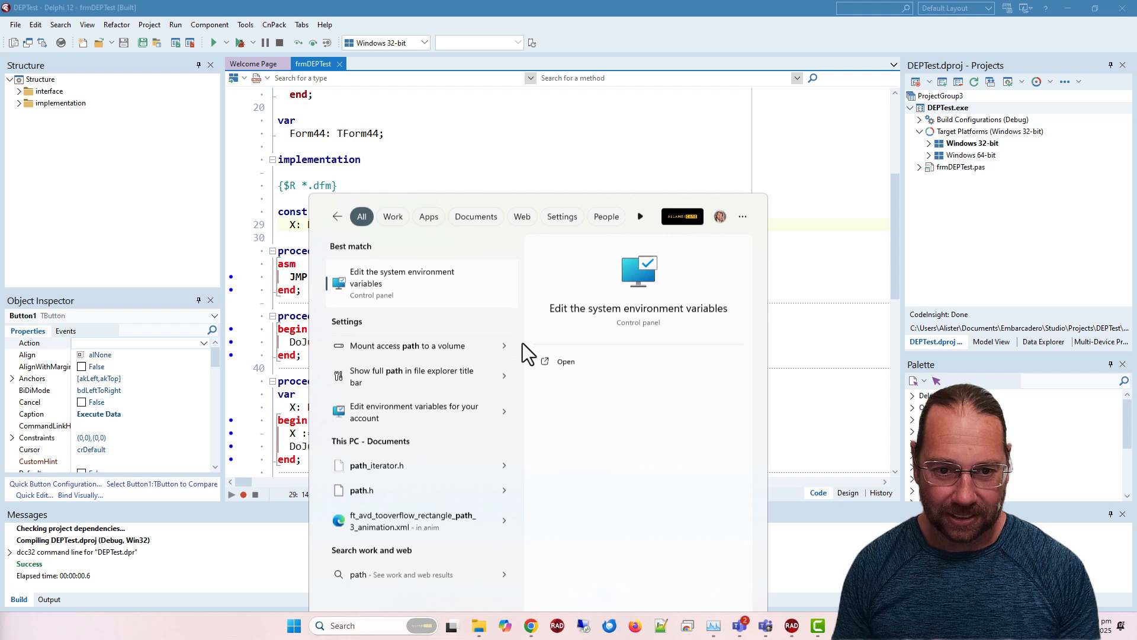
click(402, 277)
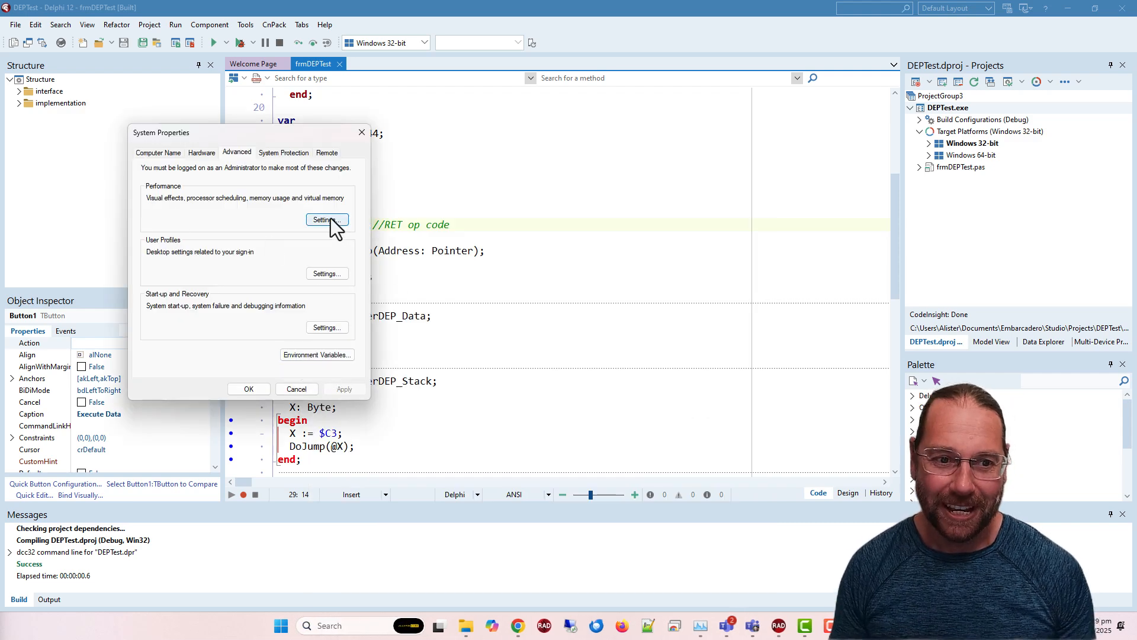
In Performance Options DEP settings, choose DEP for all programs with exceptions; adding an exception is refused.
click(327, 220)
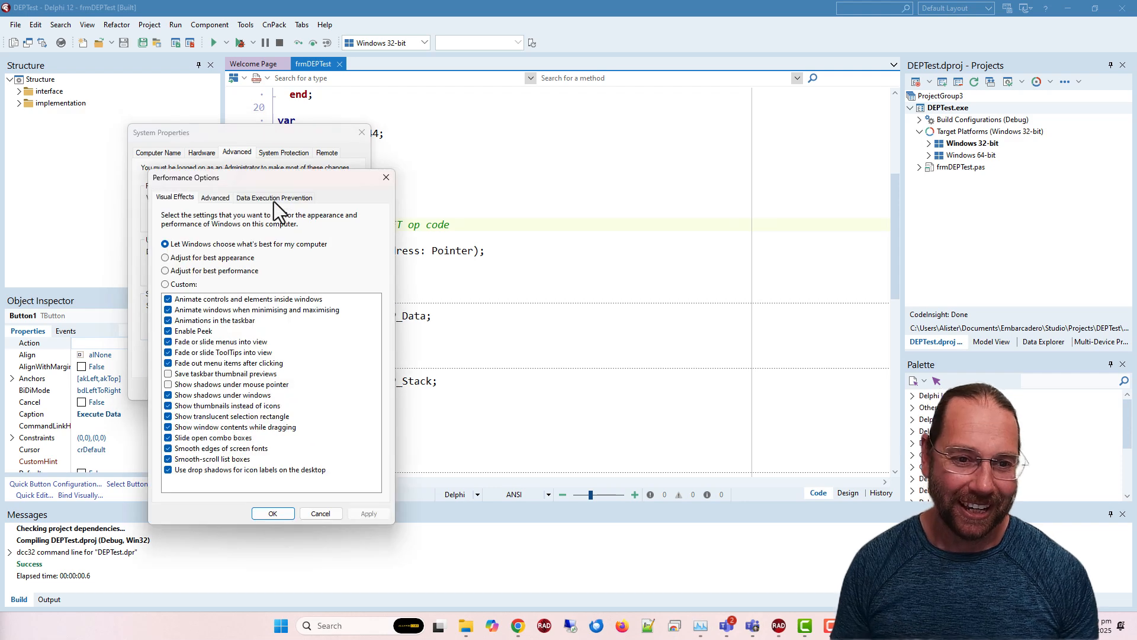
click(274, 198)
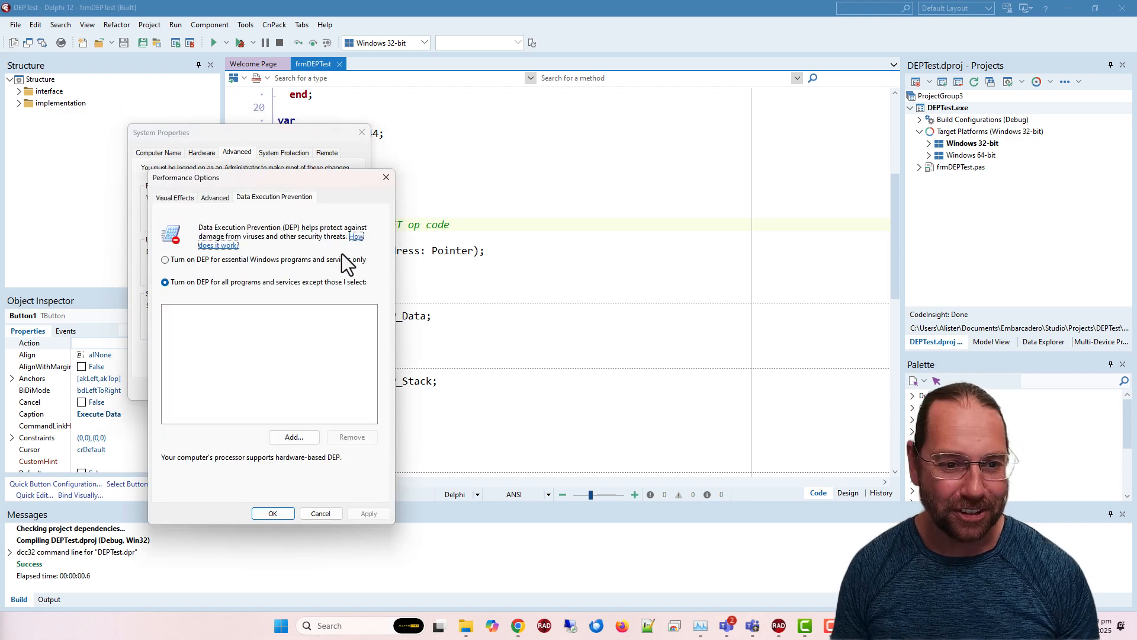
mouse_move(225, 291)
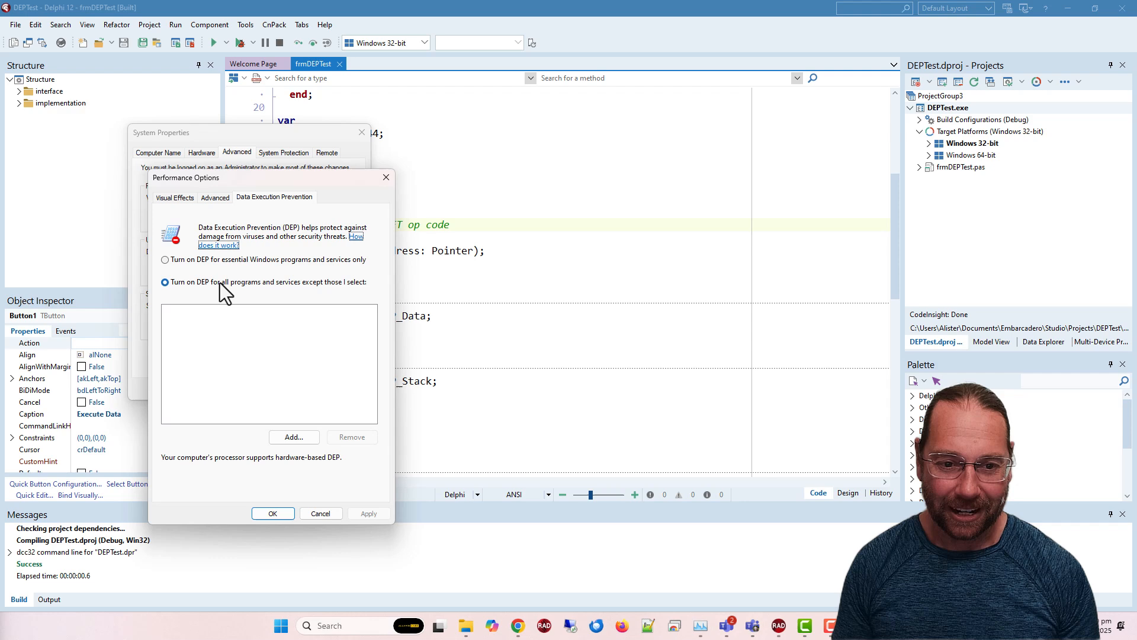
mouse_move(240, 308)
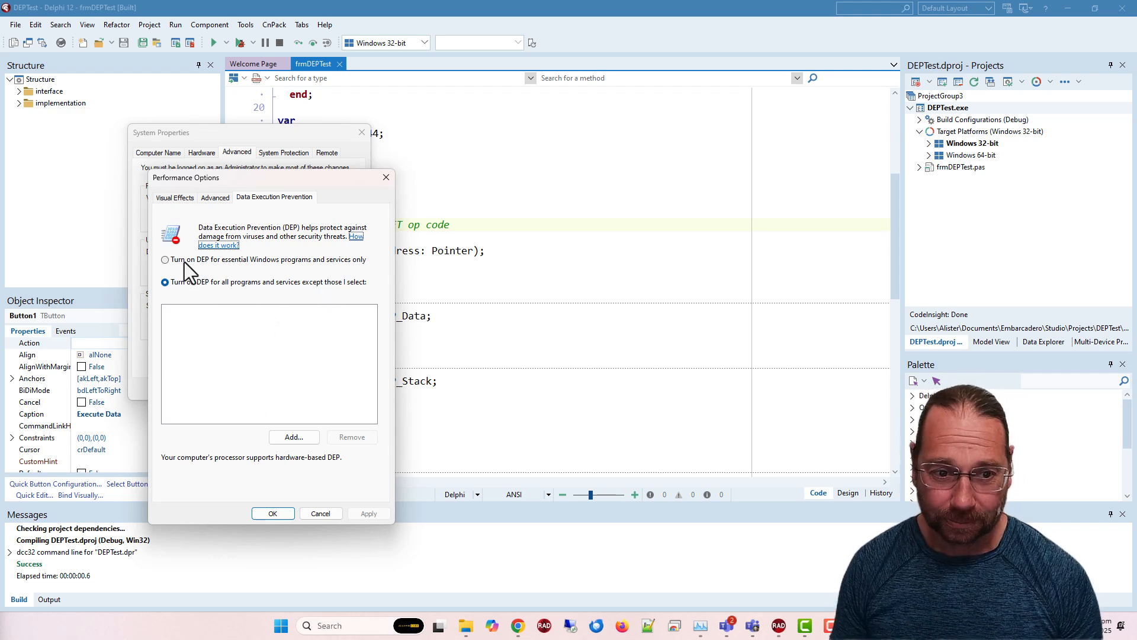
mouse_move(267, 272)
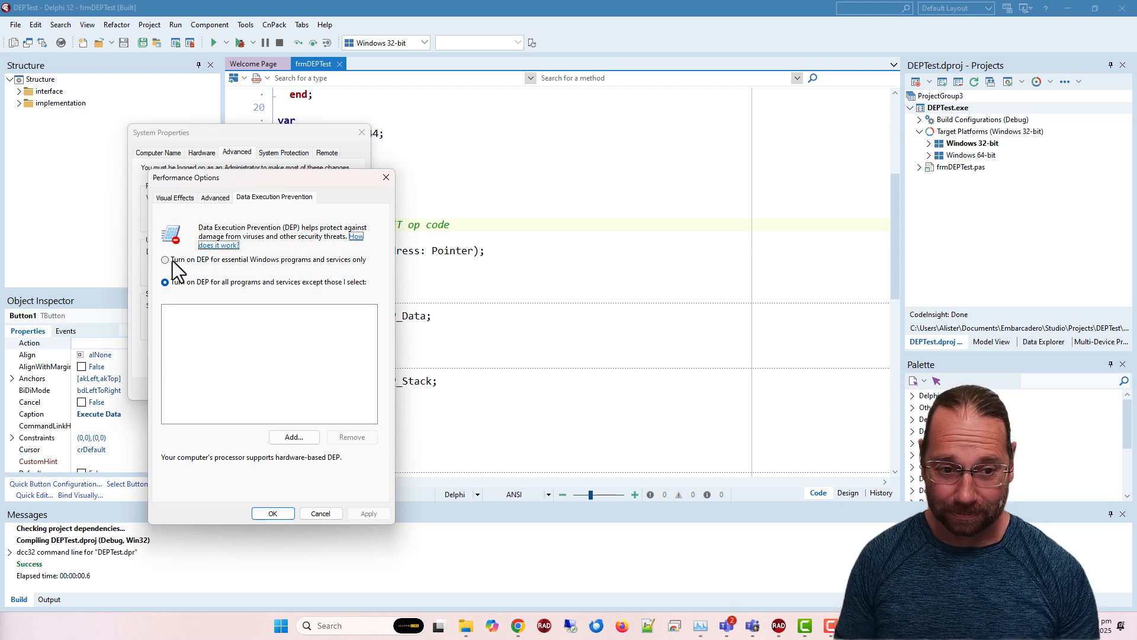
click(166, 259)
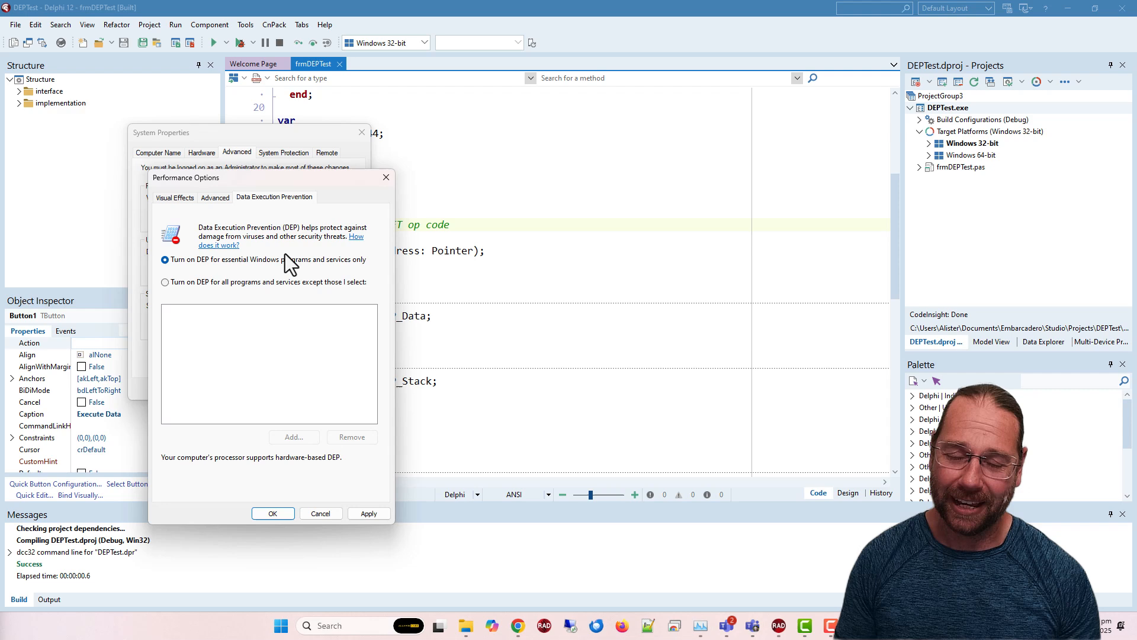
mouse_move(318, 270)
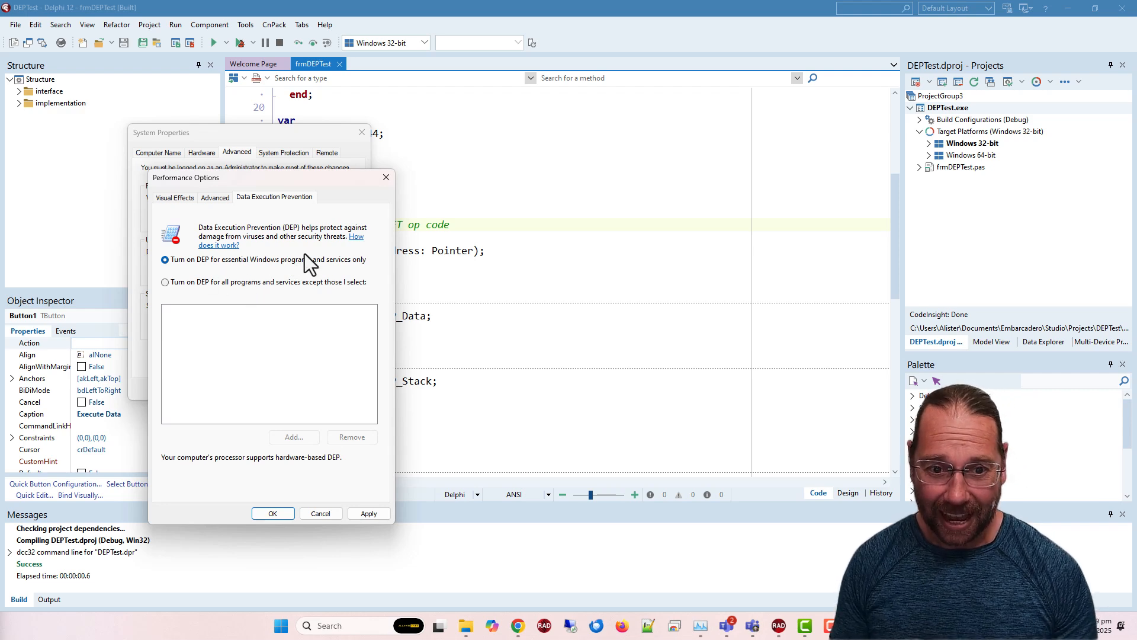
mouse_move(404, 279)
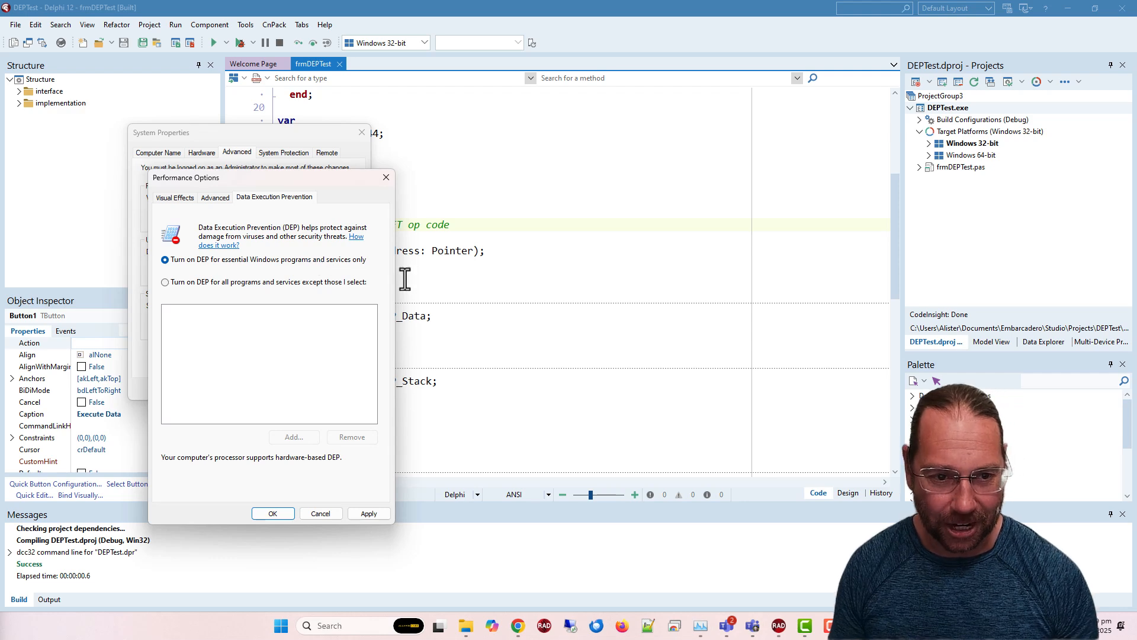
click(164, 281)
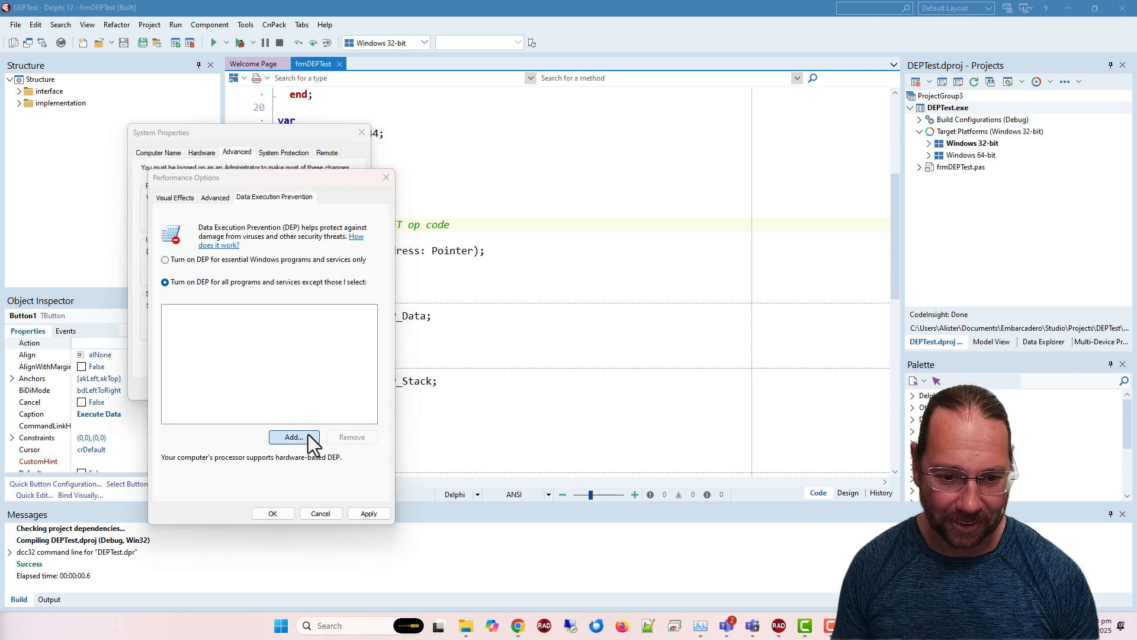
click(293, 437)
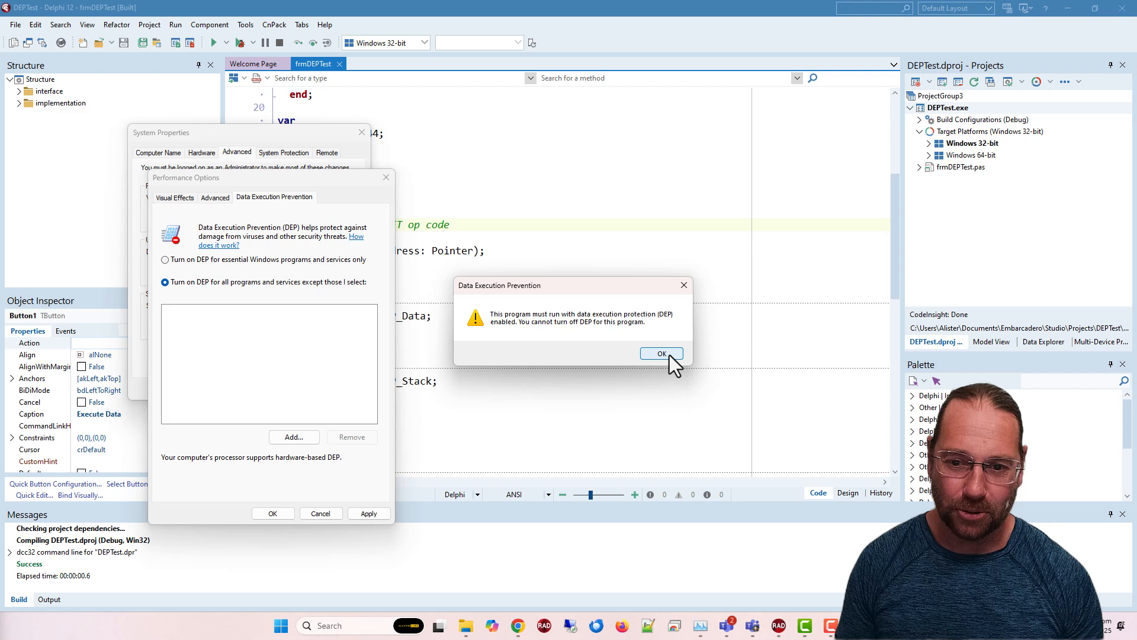
click(660, 353)
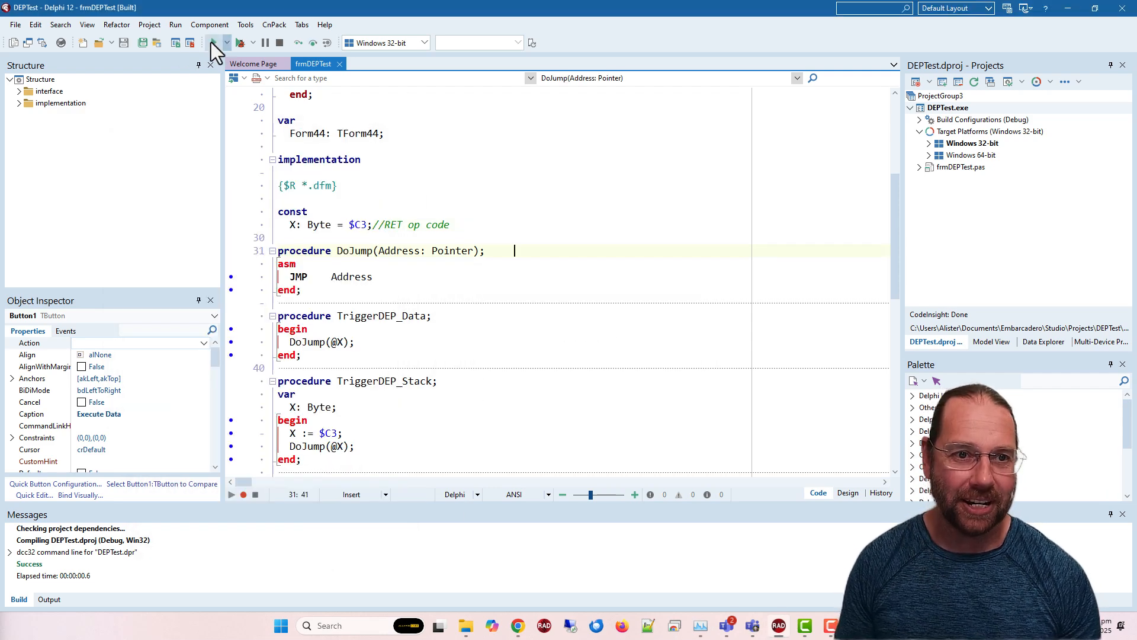
Run DEPTest without debugging, confirm Task Manager shows its DEP Enabled, then close Form44.
click(214, 43)
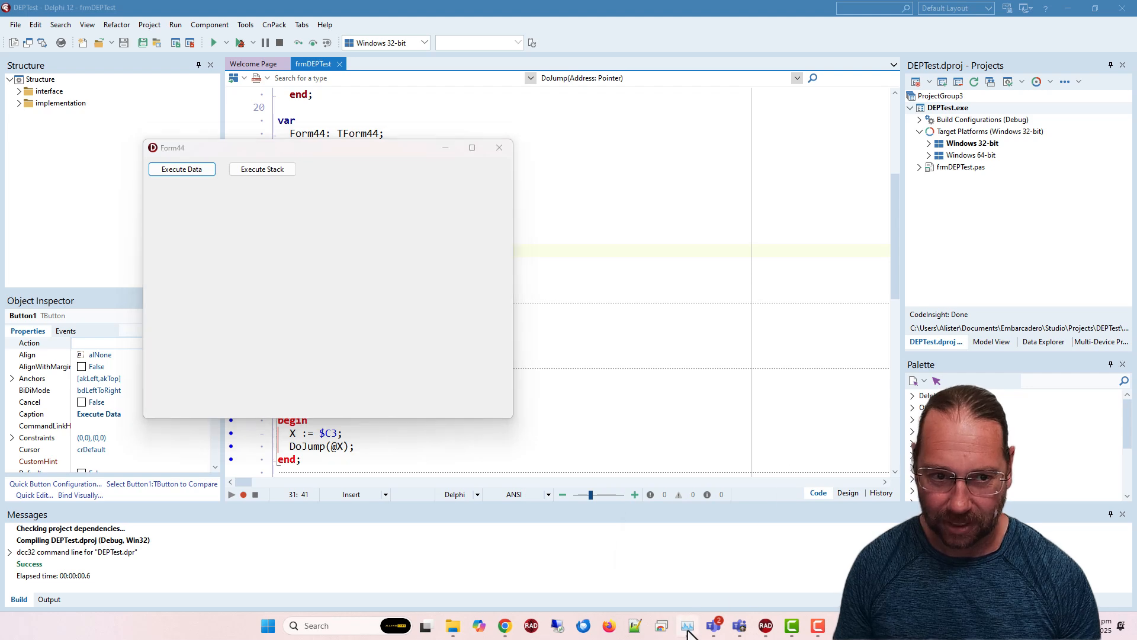
click(686, 626)
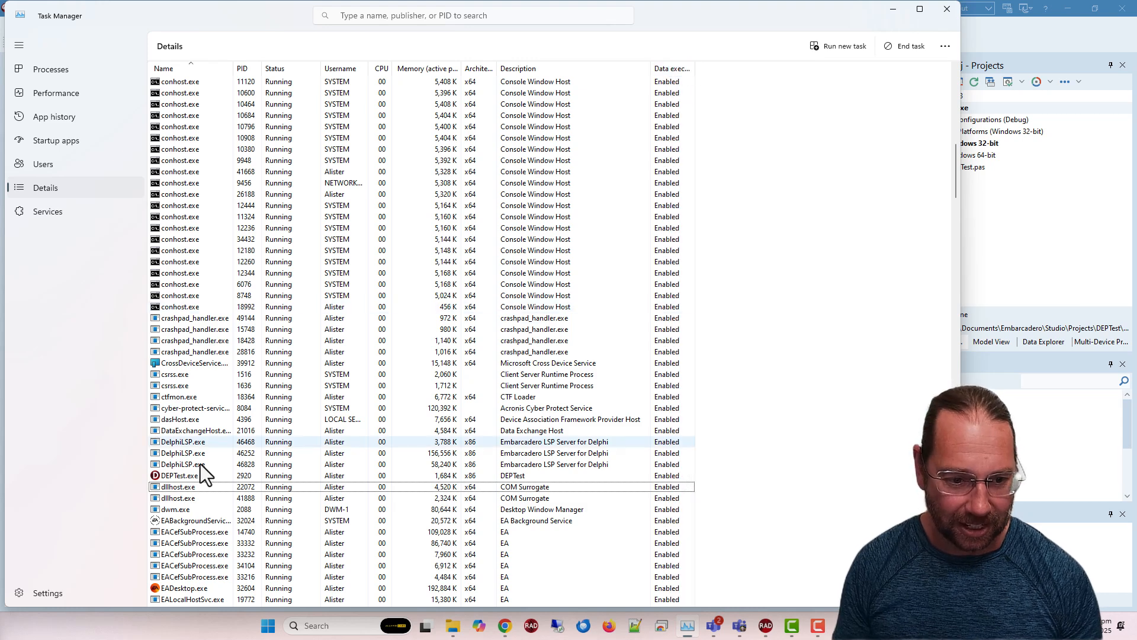
click(188, 475)
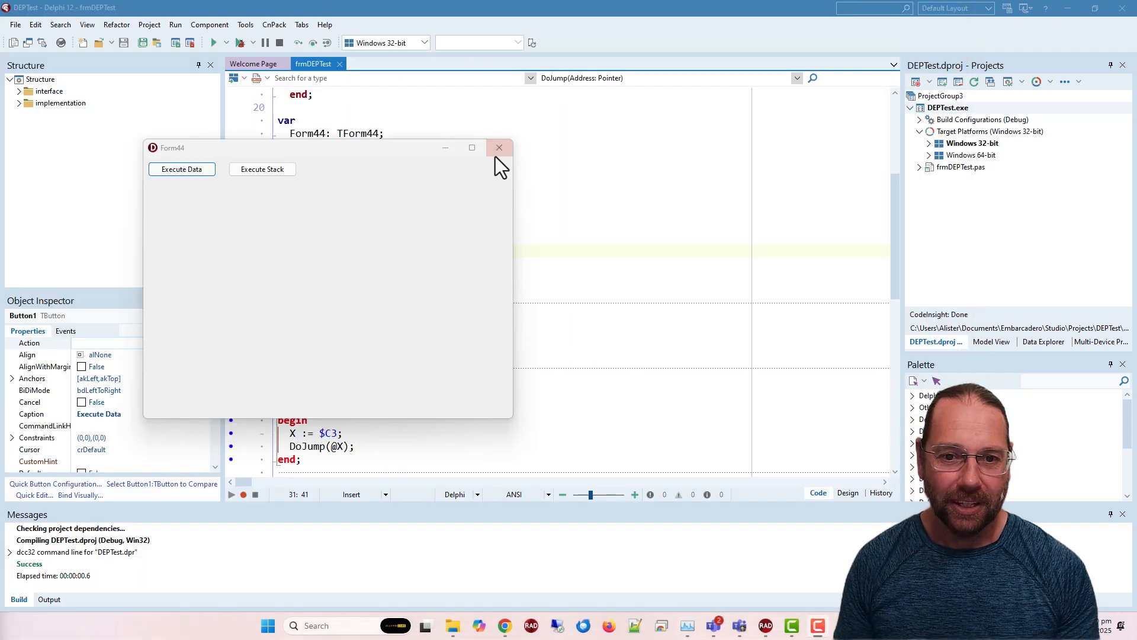
click(498, 147)
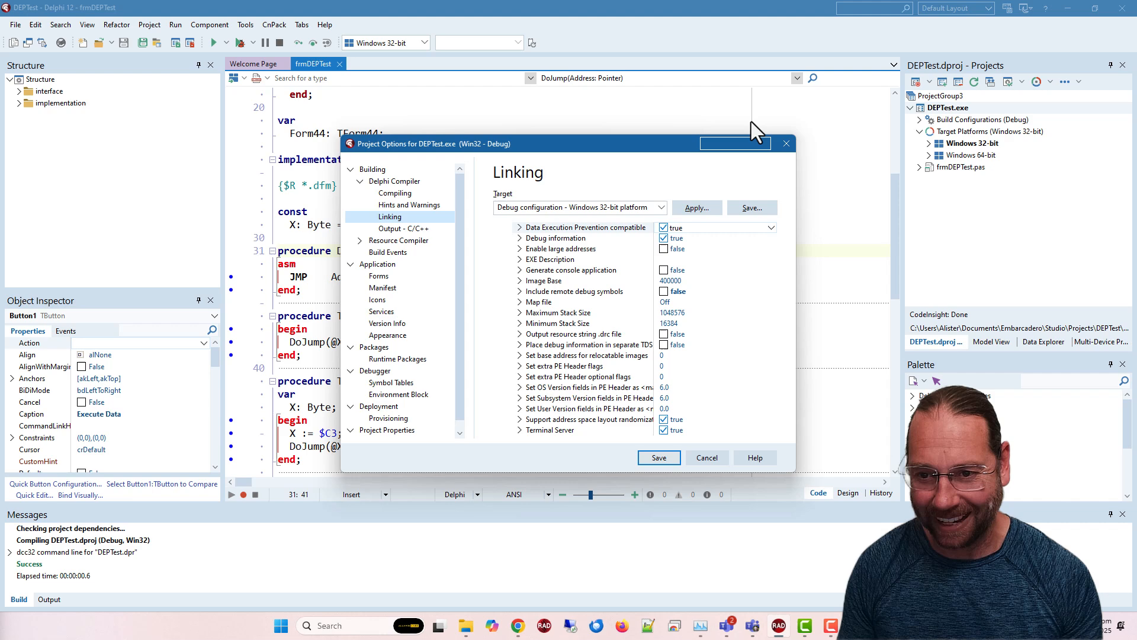
Set Data Execution Prevention compatible linking to false for Win32 debug and save.
click(674, 227)
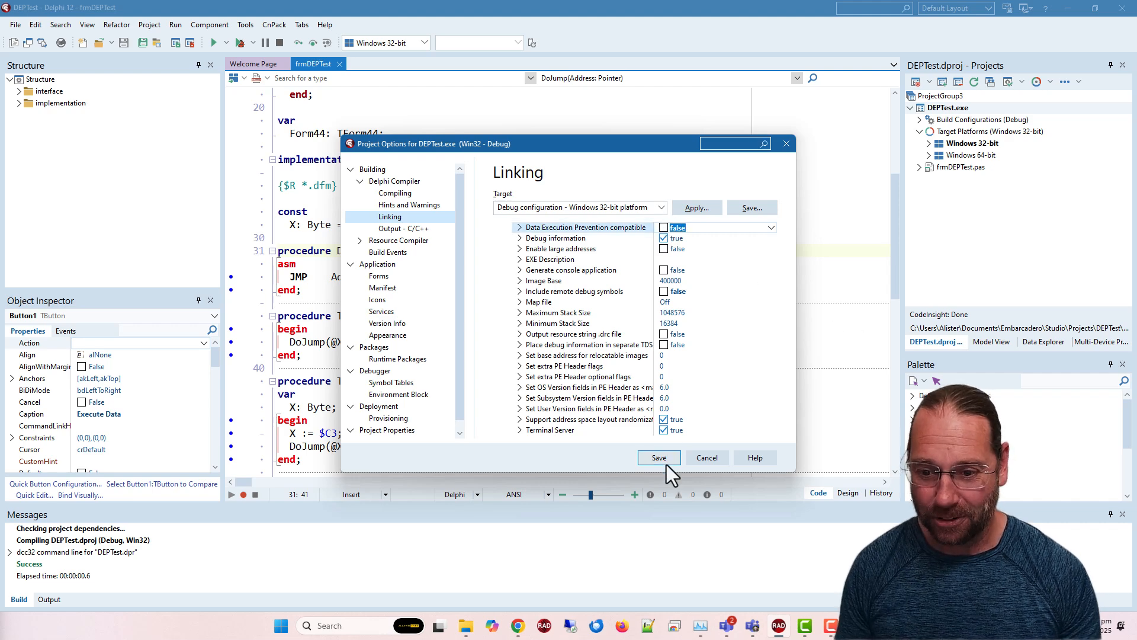
click(657, 457)
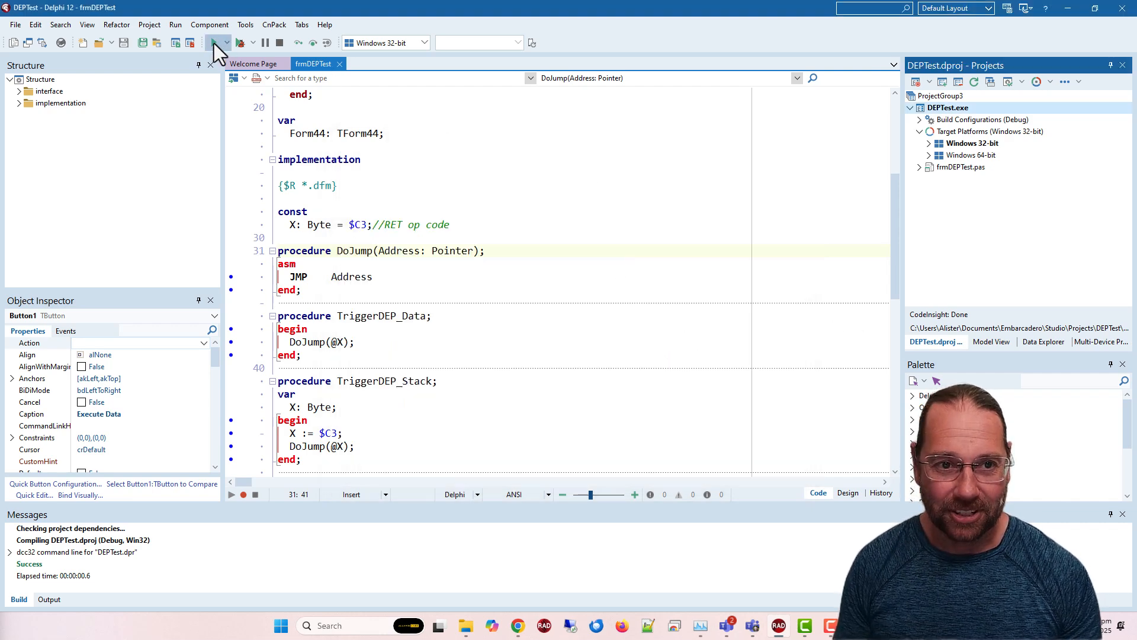
Rerun rebuilt DEPTest, see Execute Stack still raise an access violation, and close Form44.
click(212, 43)
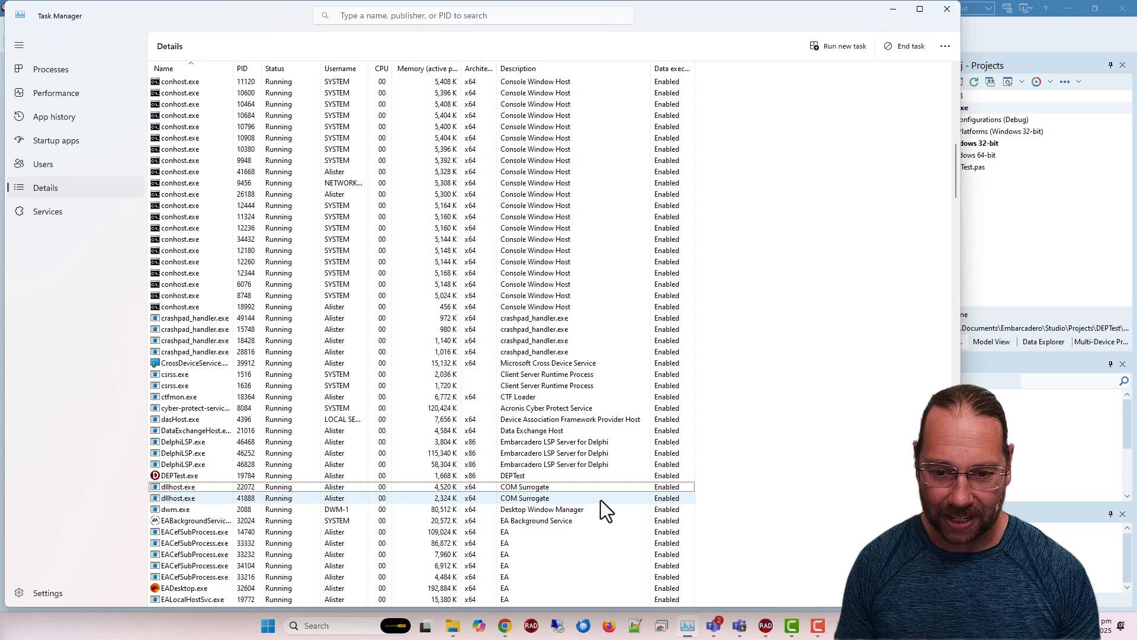
click(508, 474)
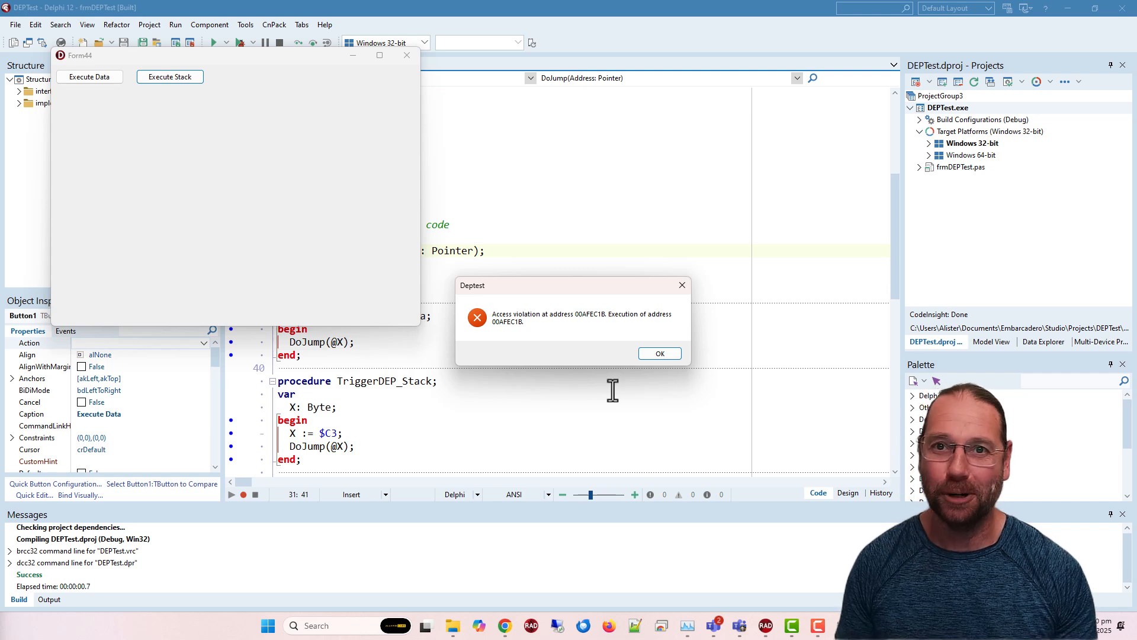
click(658, 353)
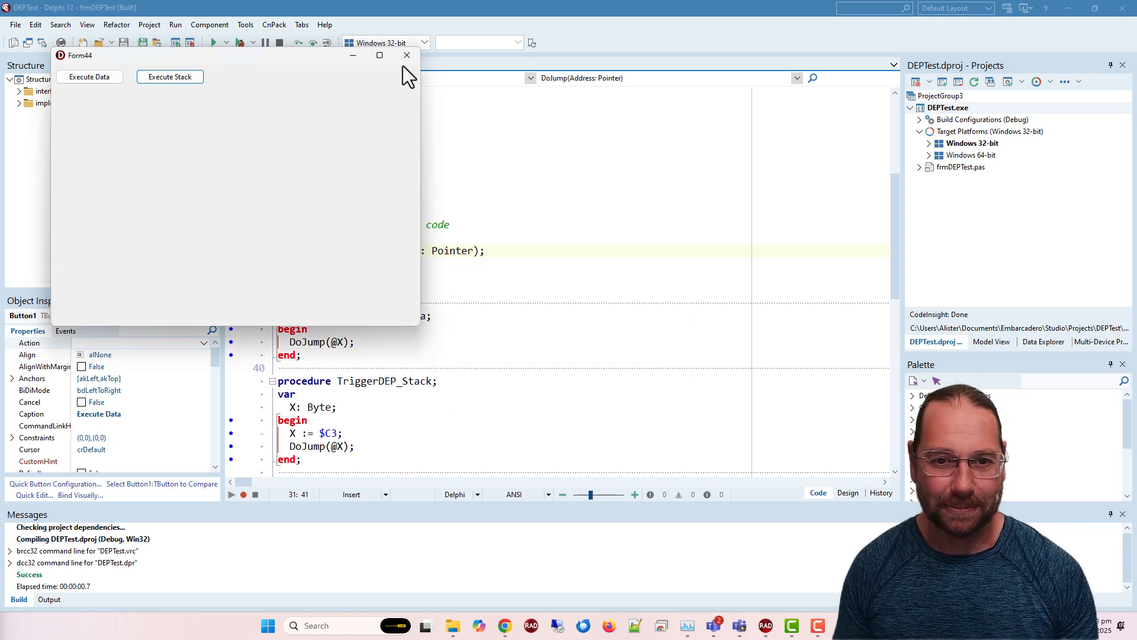
click(406, 55)
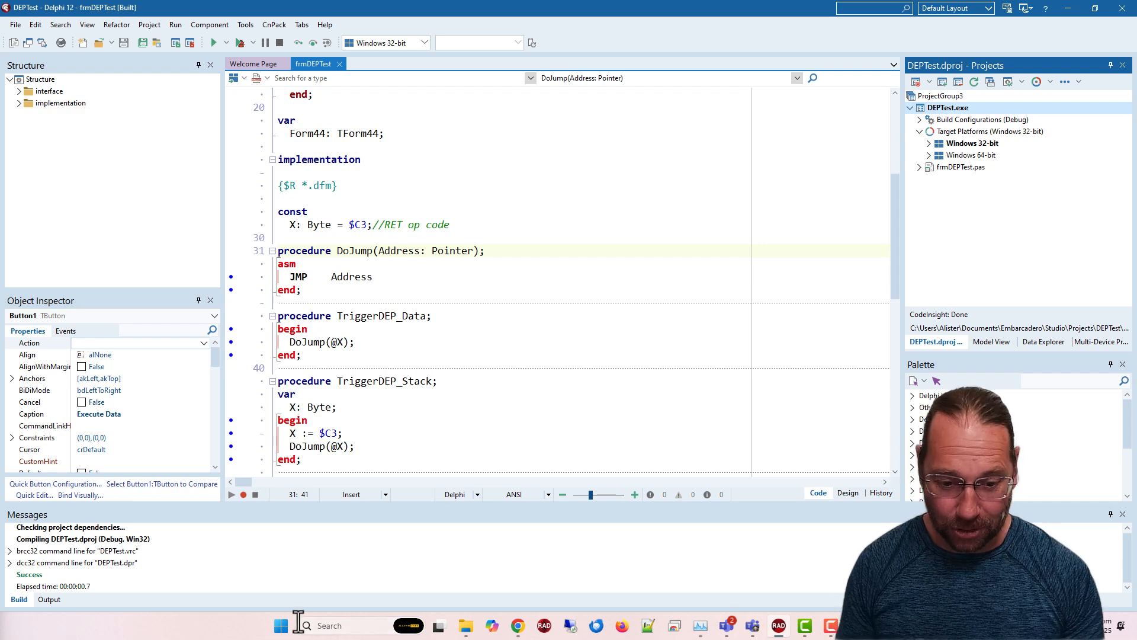
Add DEPTest.exe to the Windows DEP exception list and confirm with OK.
click(281, 626)
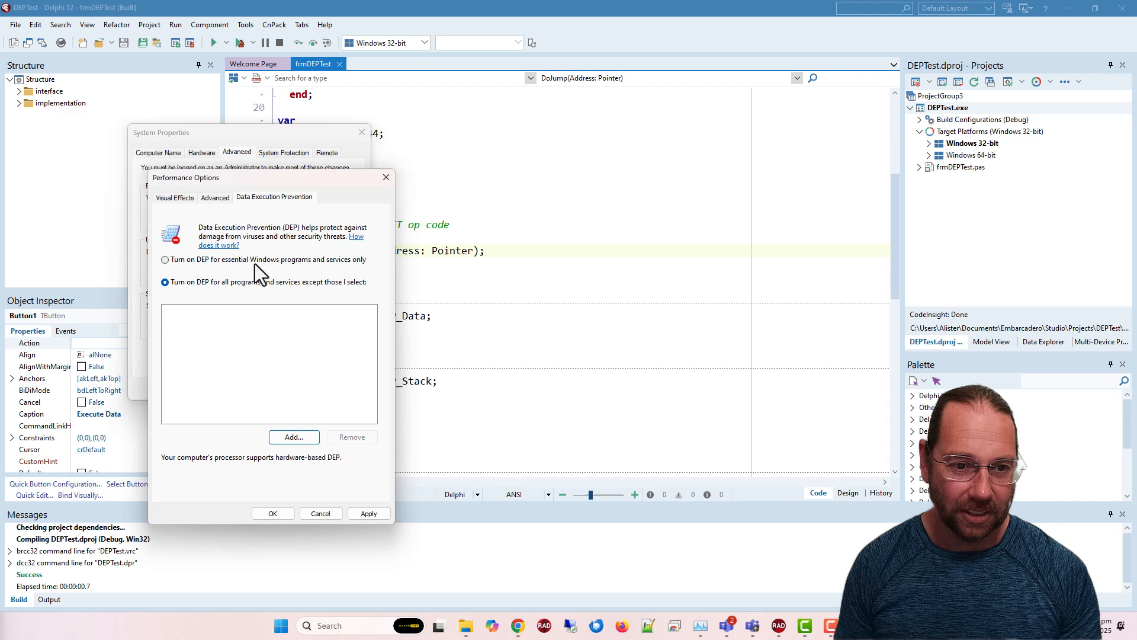
click(294, 436)
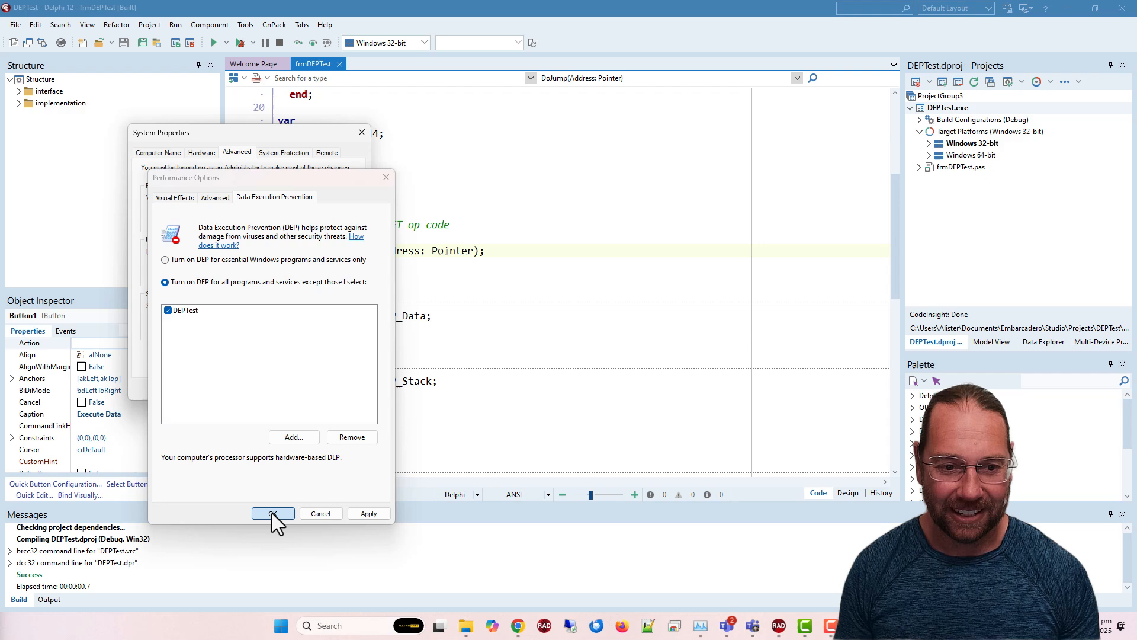
click(272, 513)
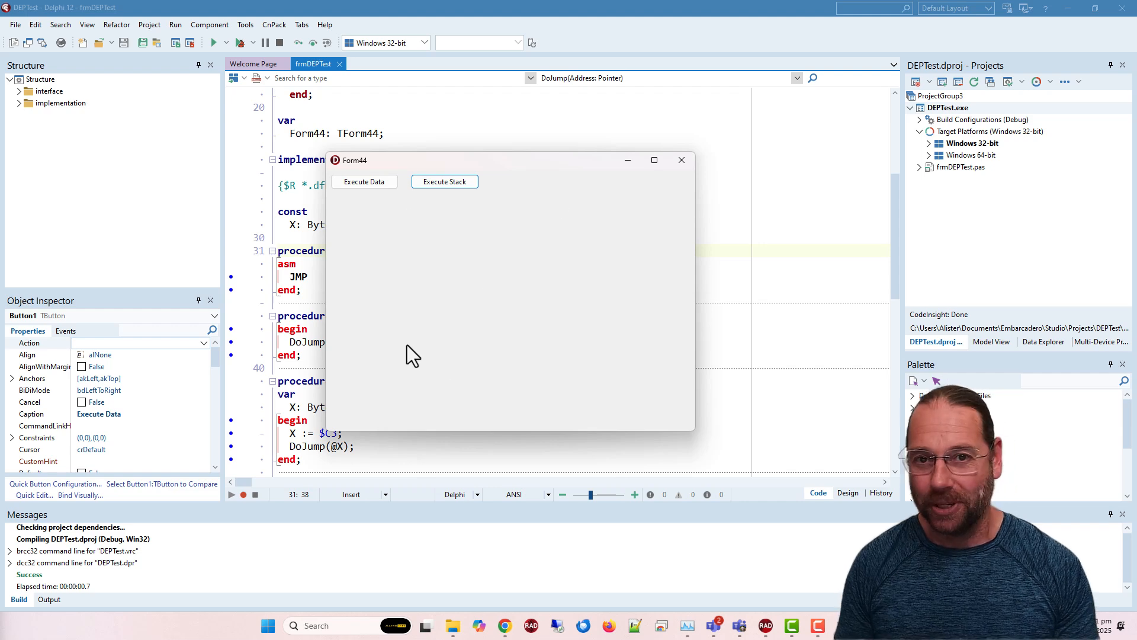
mouse_move(440, 283)
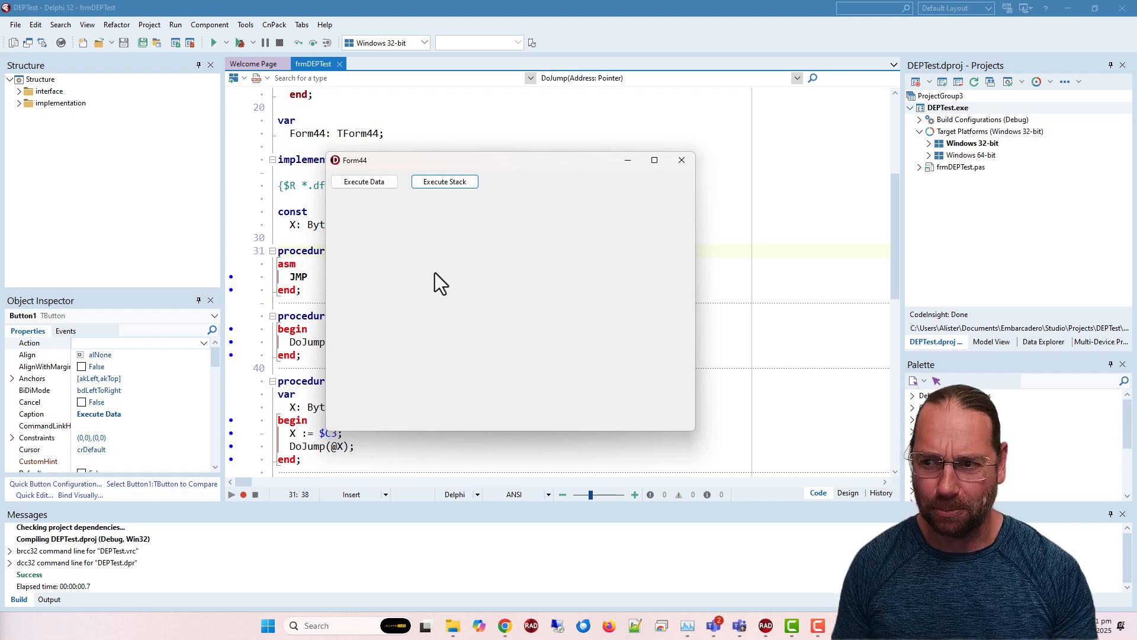
mouse_move(398, 270)
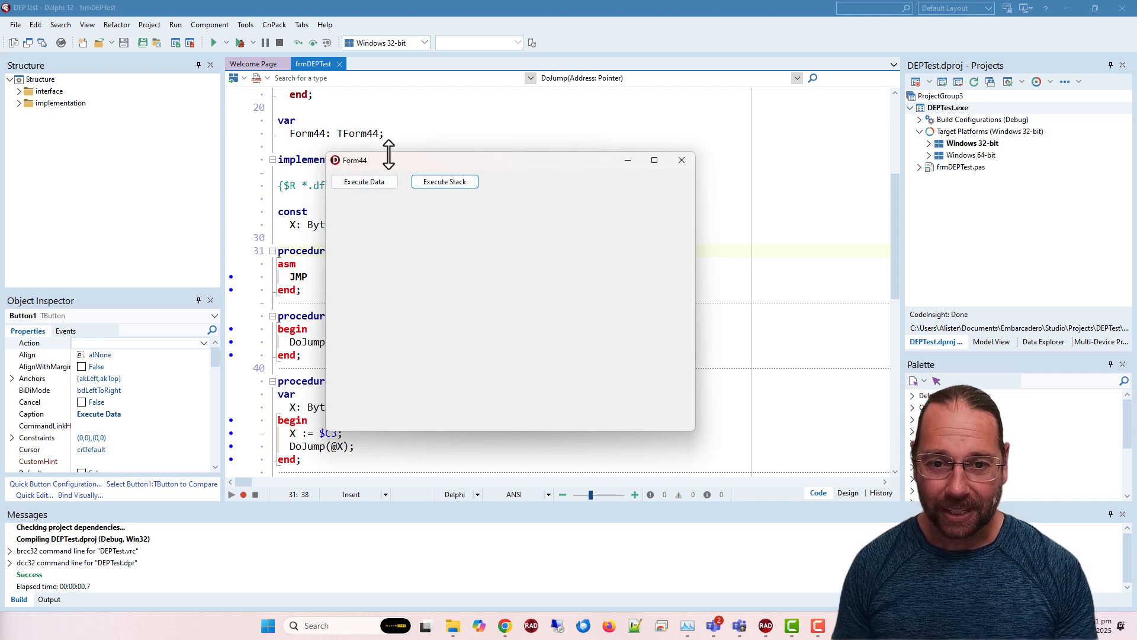
mouse_move(403, 183)
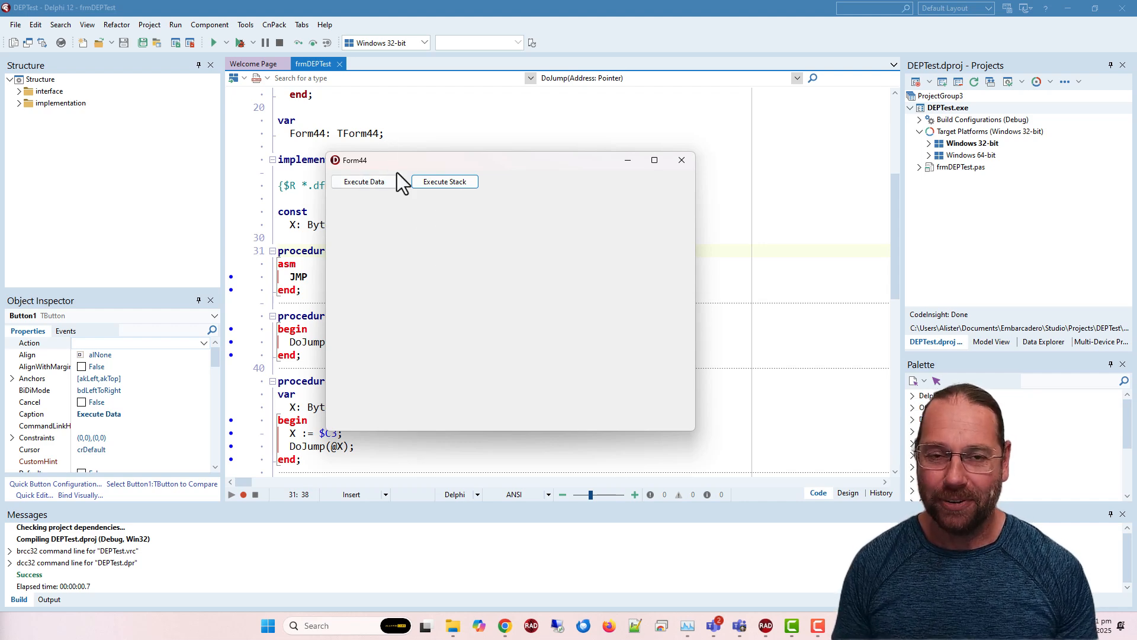
mouse_move(513, 335)
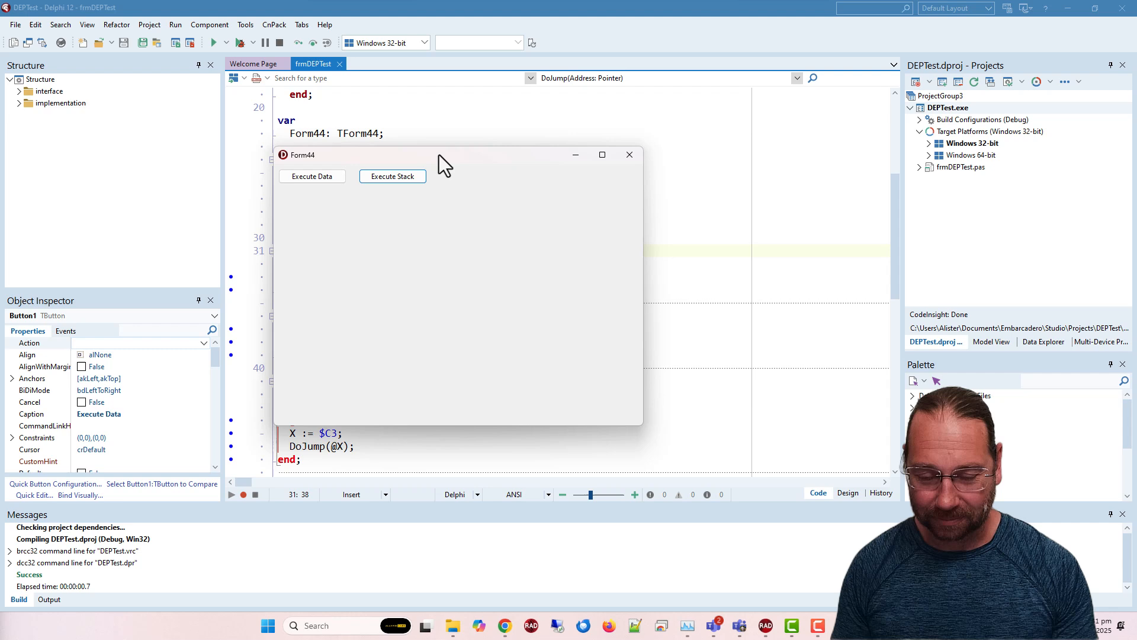
mouse_move(442, 260)
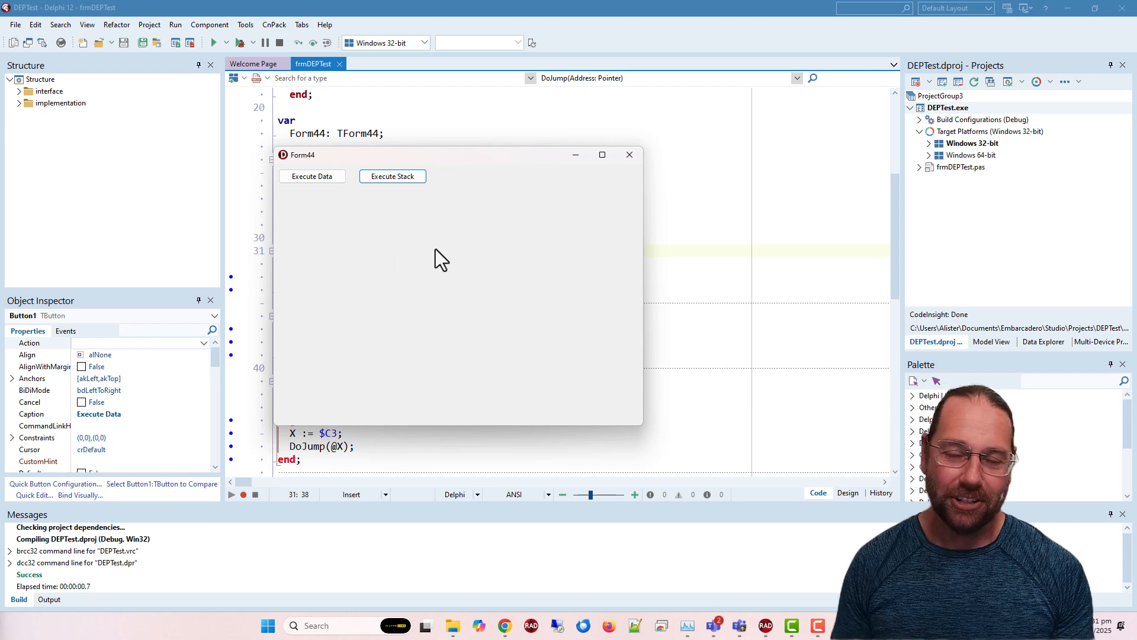
mouse_move(548, 187)
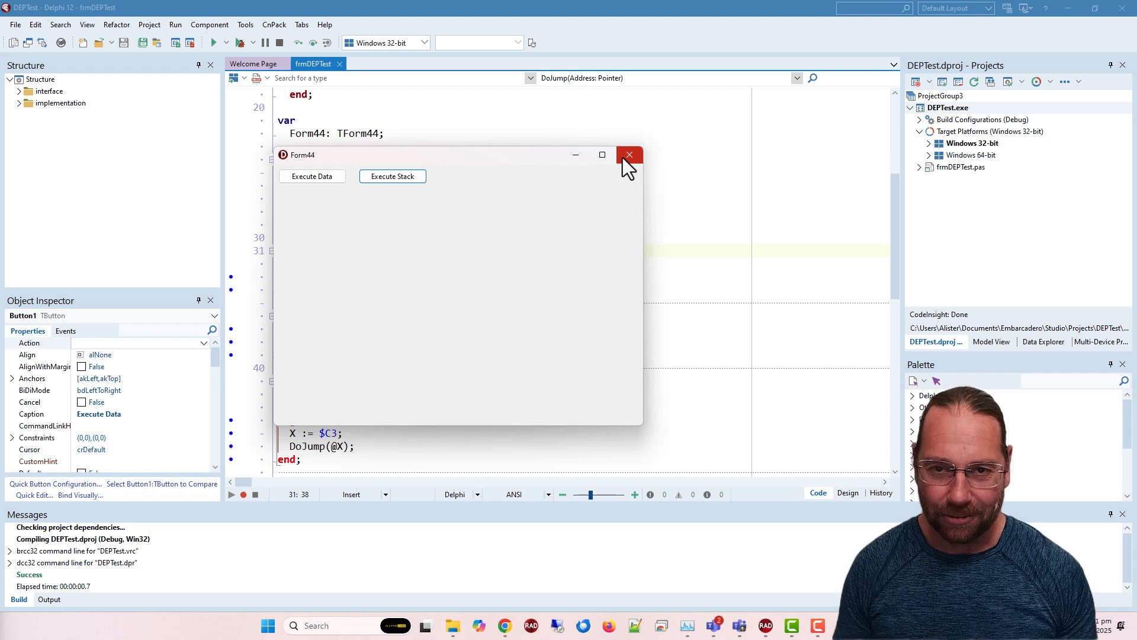
mouse_move(392, 177)
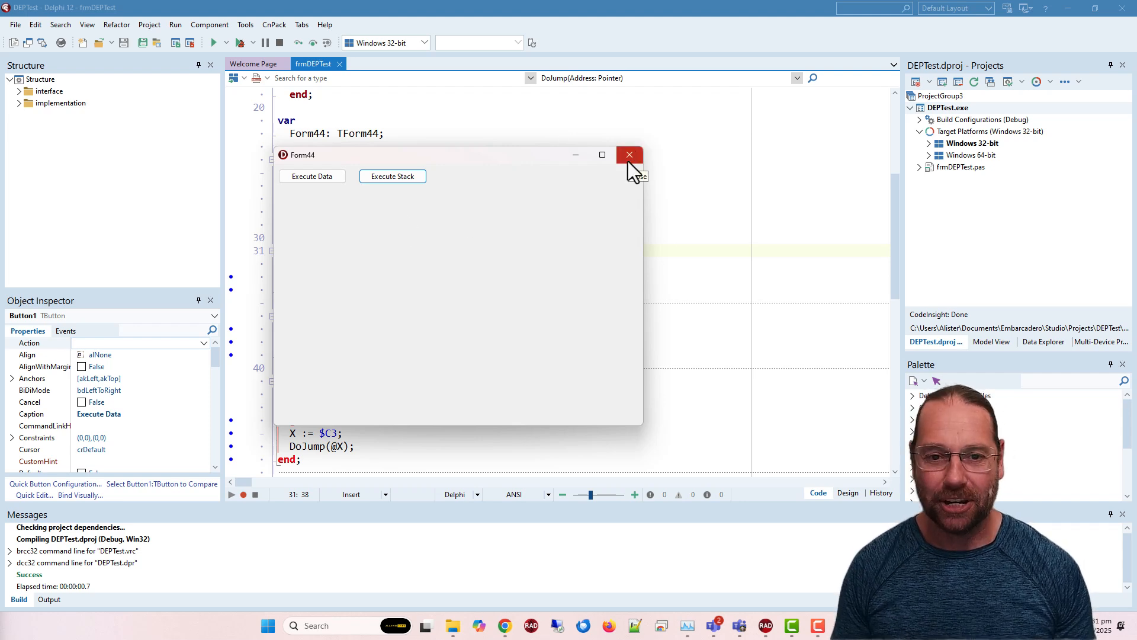
Close the Form44 test app after both Execute Data and Execute Stack ran cleanly.
click(628, 155)
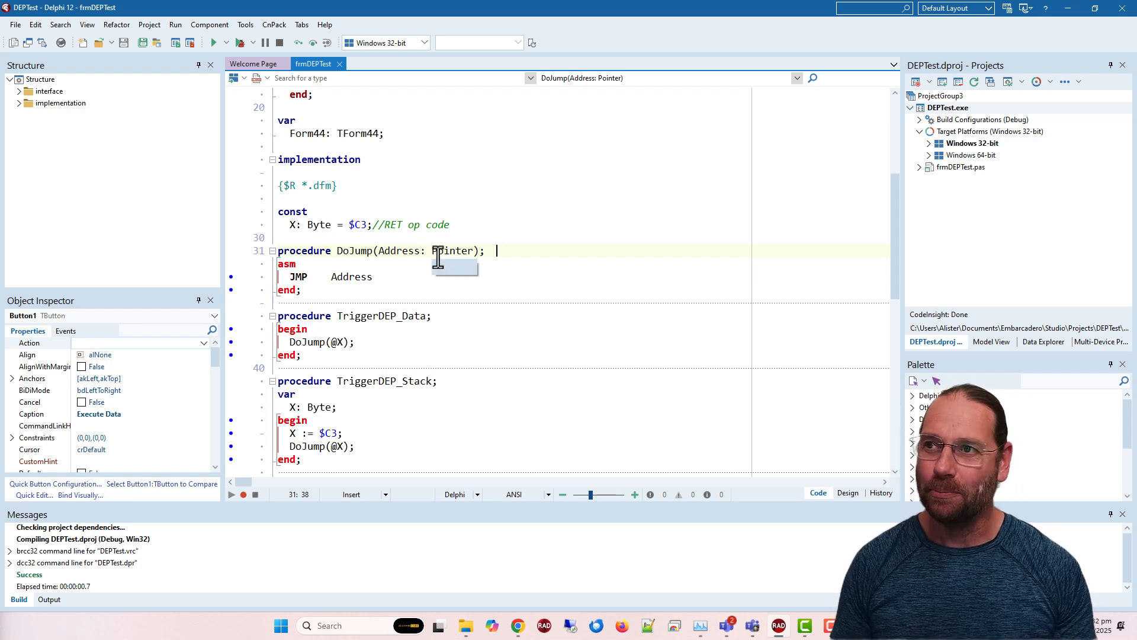
mouse_move(527, 224)
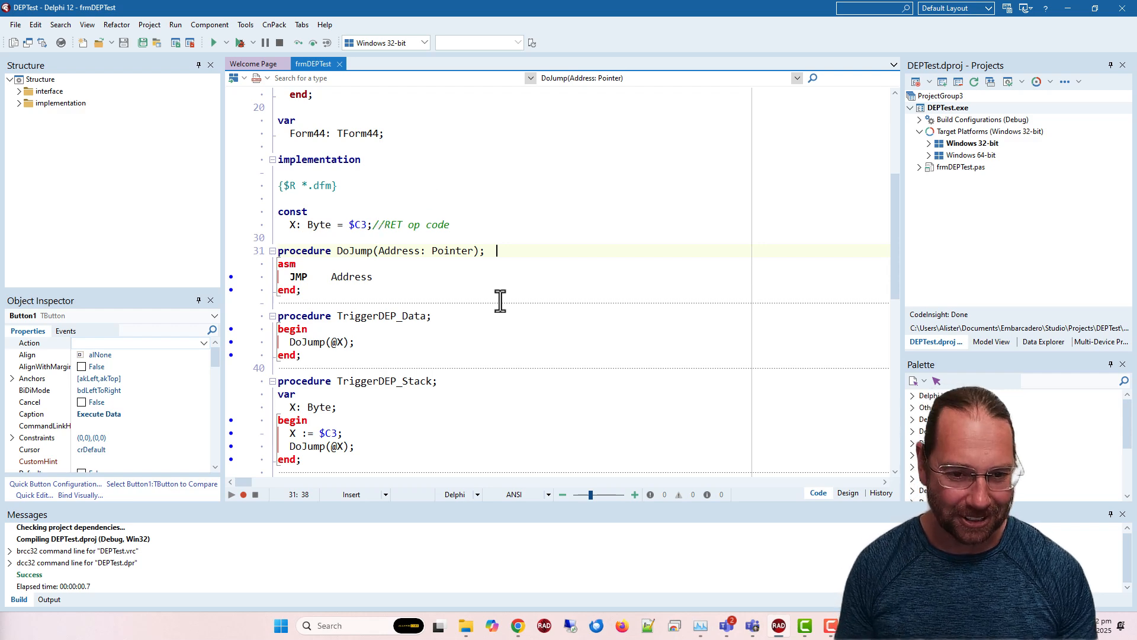
mouse_move(505, 286)
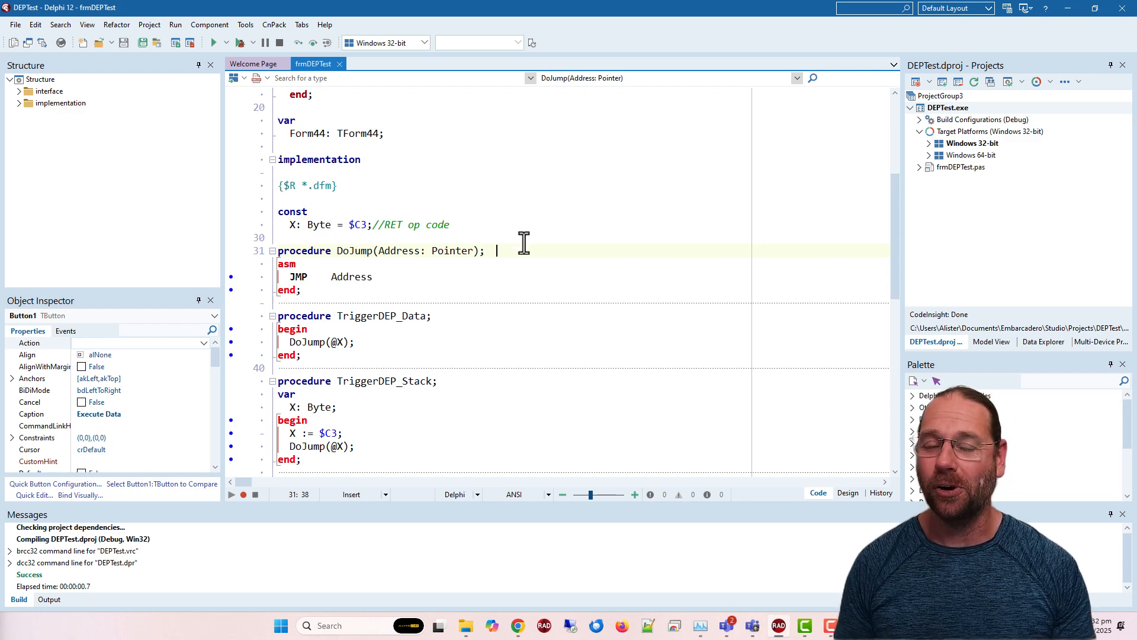
mouse_move(541, 231)
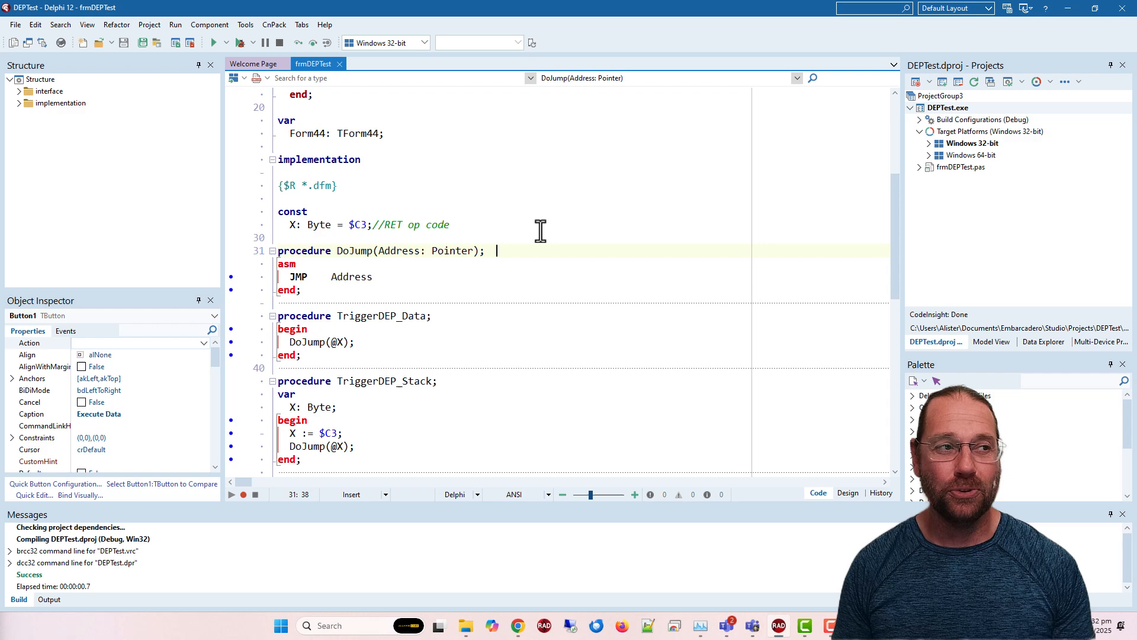